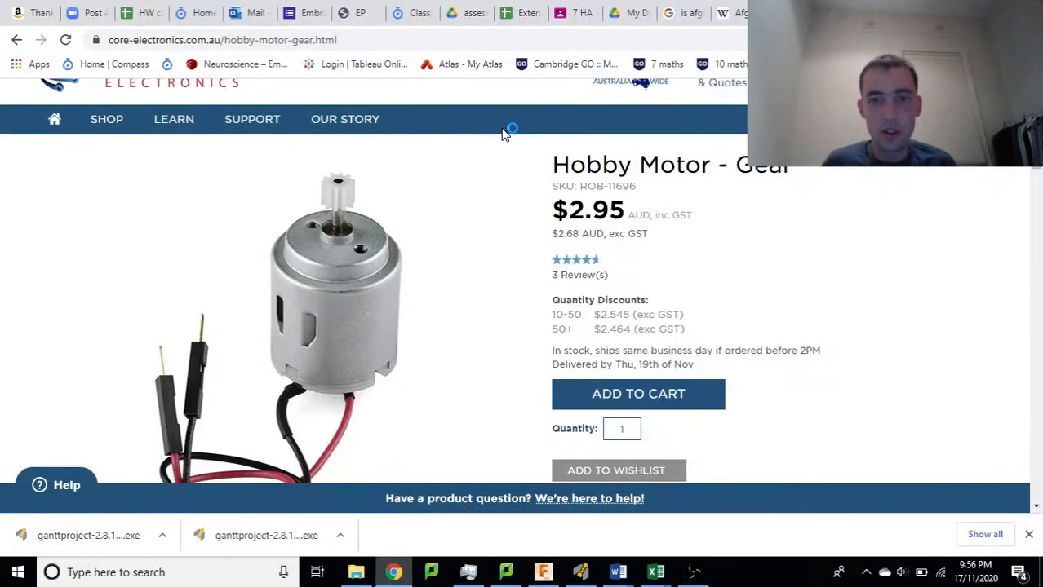
{"action": "mouse_move", "coordinate": [335, 200]}
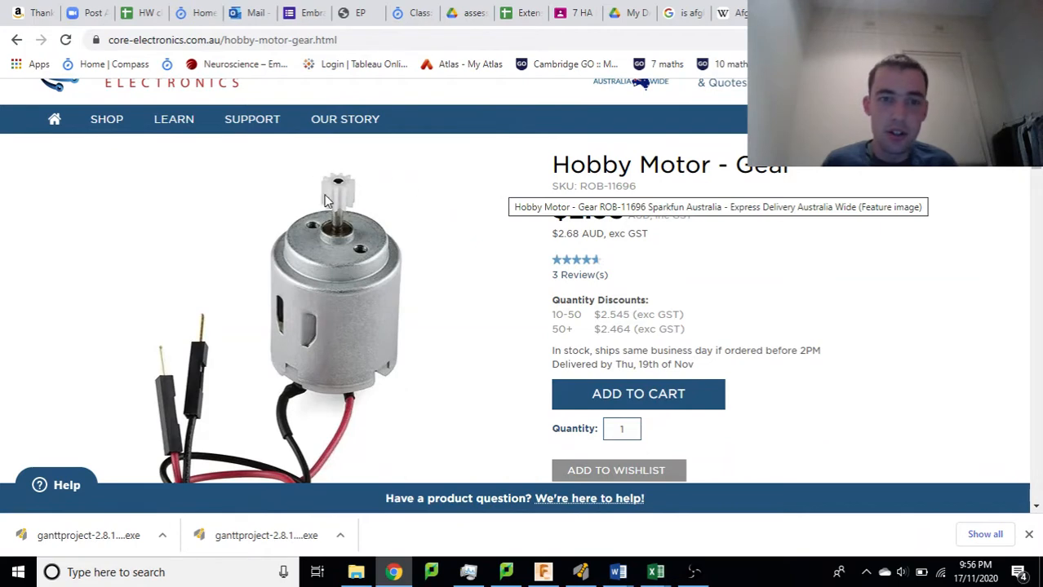
{"action": "mouse_move", "coordinate": [315, 174]}
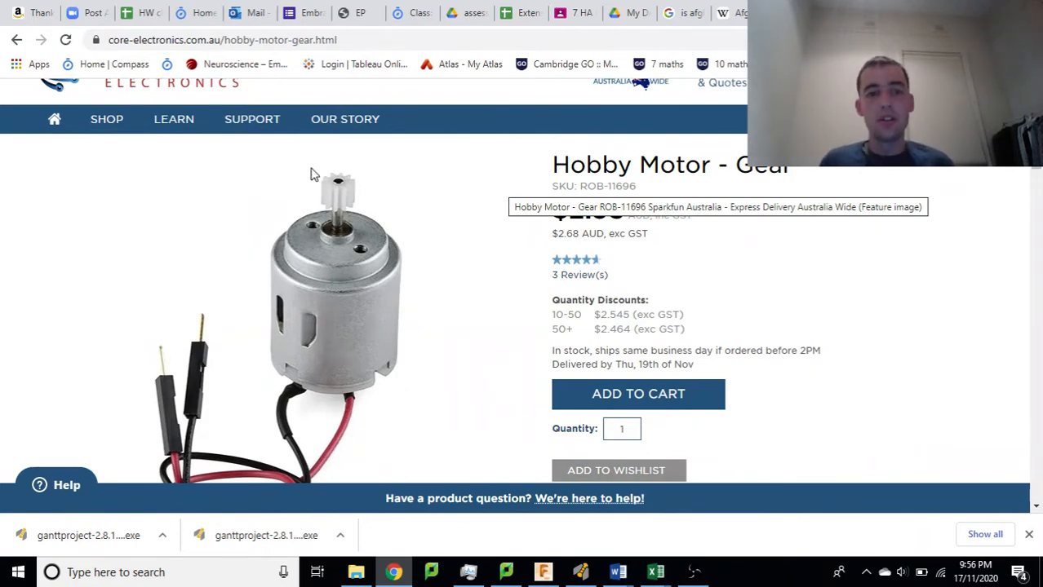
{"action": "mouse_move", "coordinate": [319, 181]}
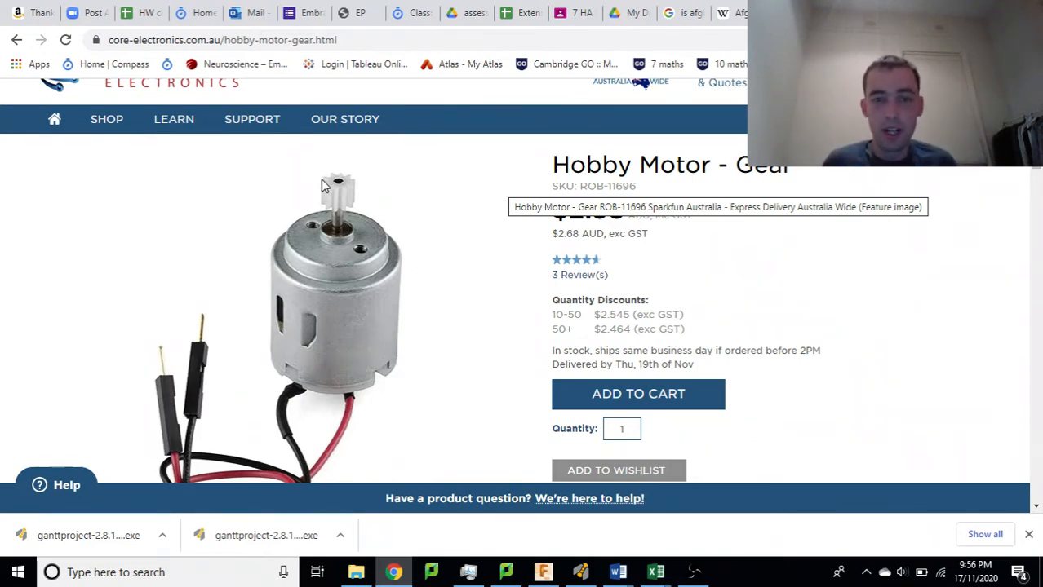
{"action": "mouse_move", "coordinate": [249, 205]}
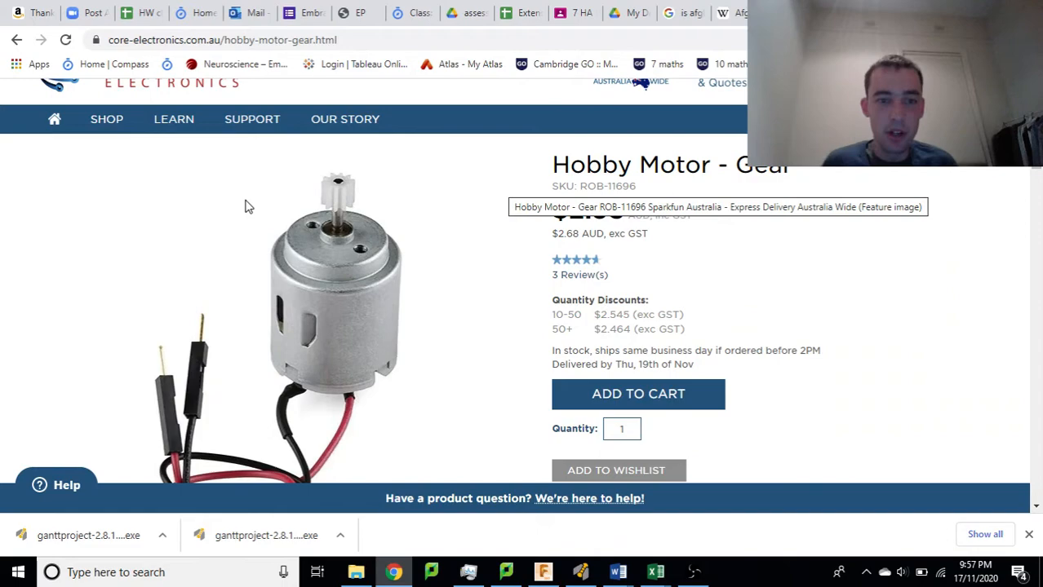
{"action": "mouse_move", "coordinate": [346, 187]}
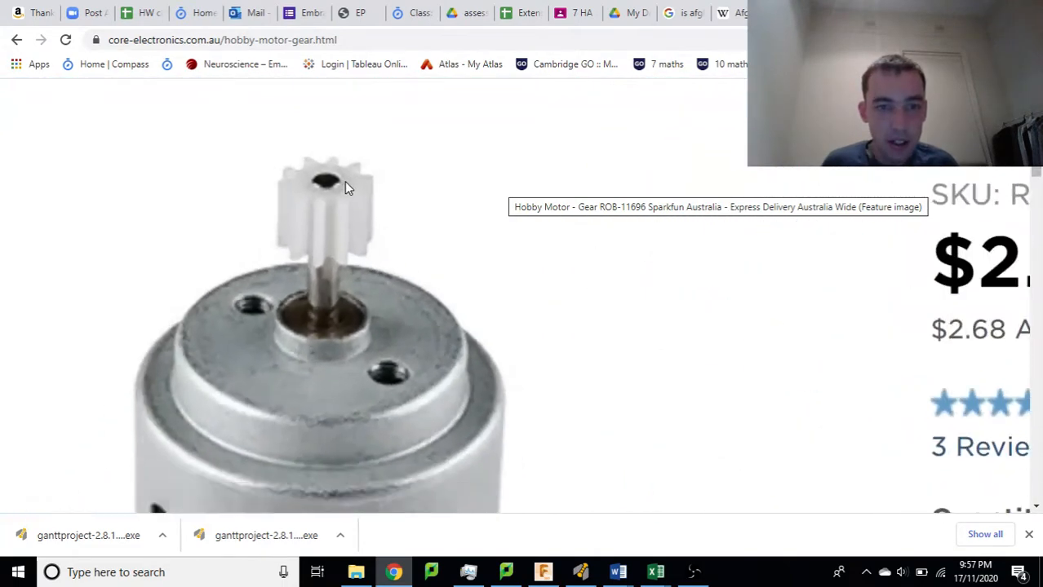
Step: Scroll the product description and highlight the gear size
{"action": "scroll", "scroll_direction": "down", "scroll_amount": 3}
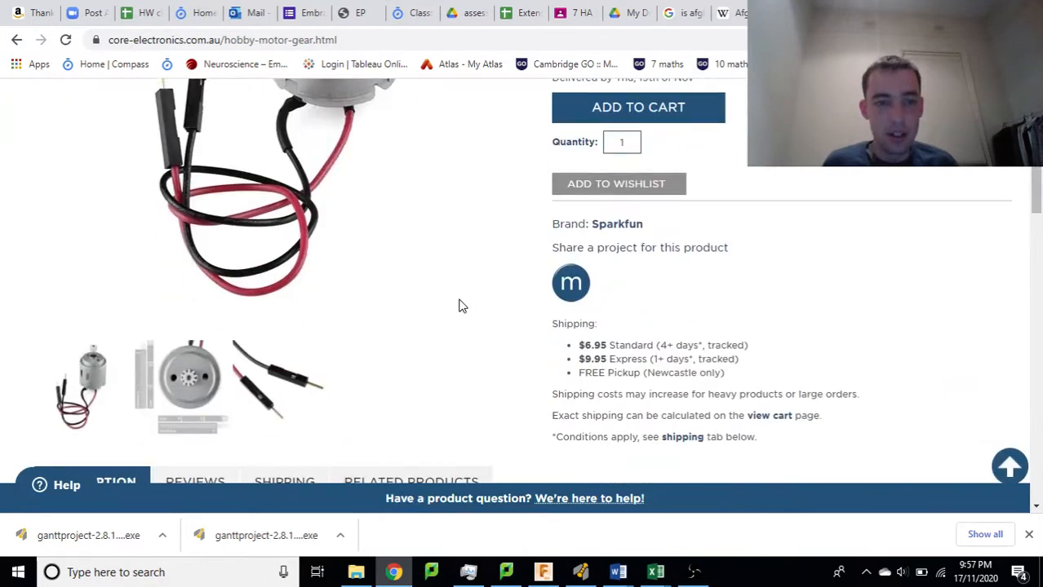
{"action": "scroll", "scroll_direction": "down", "scroll_amount": 3}
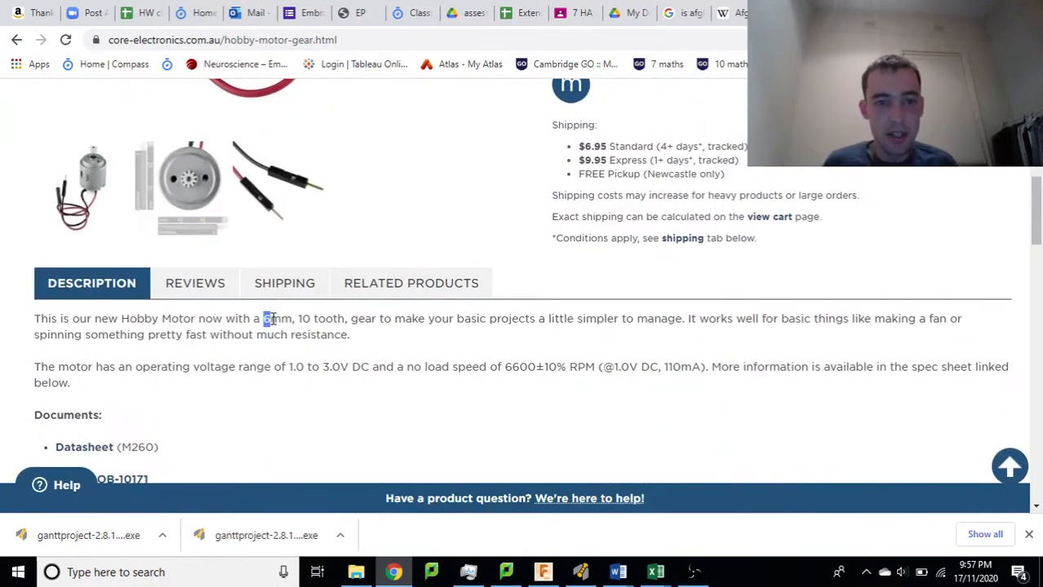
{"action": "left_click_drag", "start_coordinate": [265, 318], "coordinate": [345, 318]}
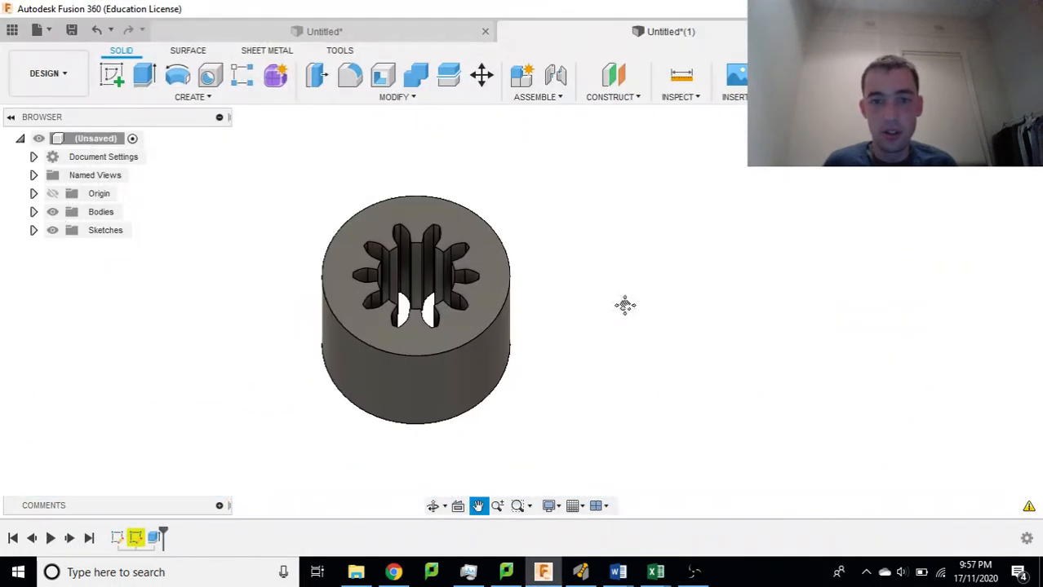
{"action": "mouse_move", "coordinate": [400, 267]}
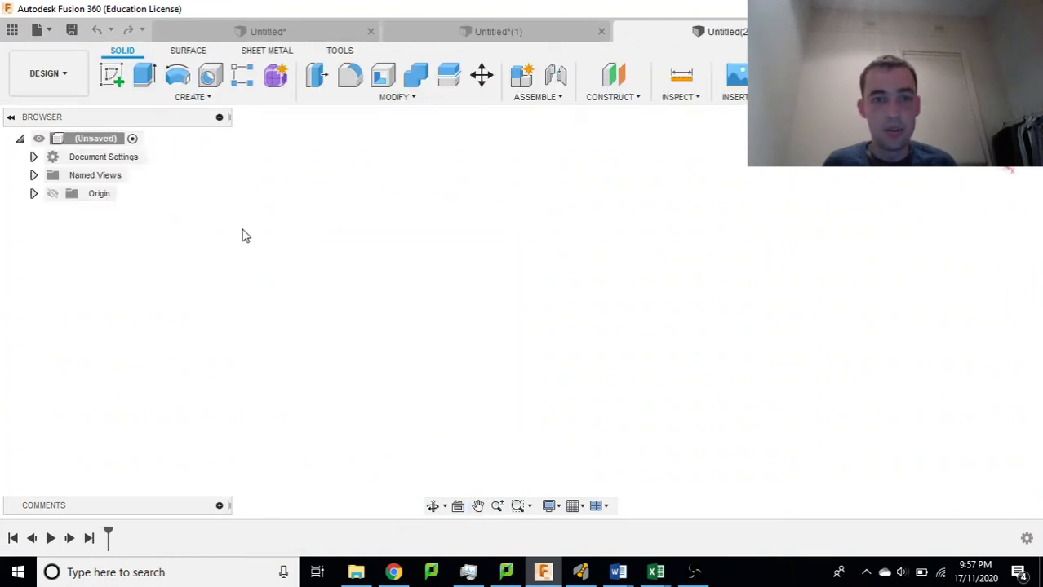
{"action": "mouse_move", "coordinate": [144, 75]}
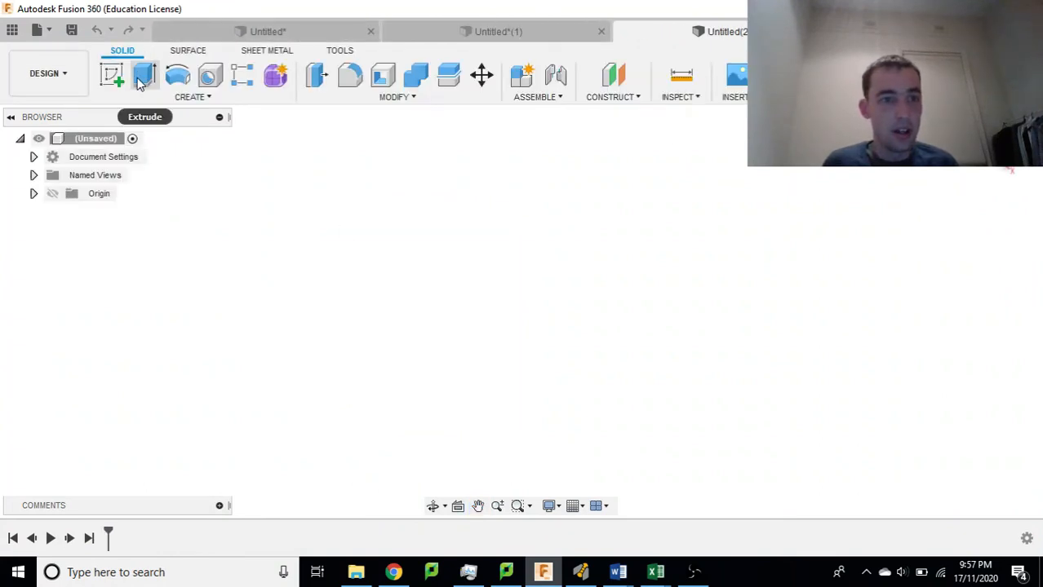
Step: Start a new sketch and open the Scripts and Add-Ins list
{"action": "left_click", "coordinate": [112, 75]}
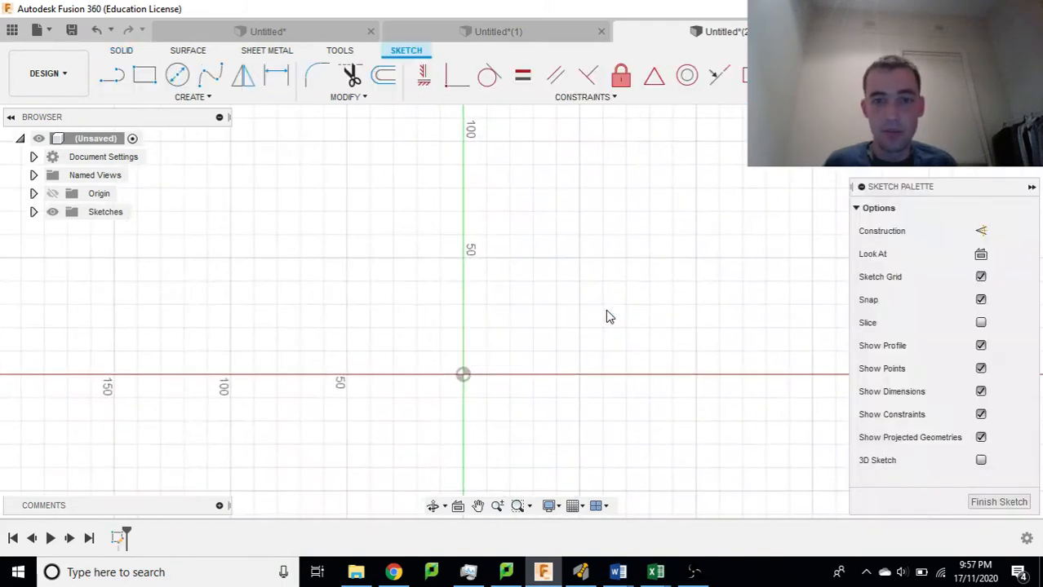
{"action": "mouse_move", "coordinate": [189, 53]}
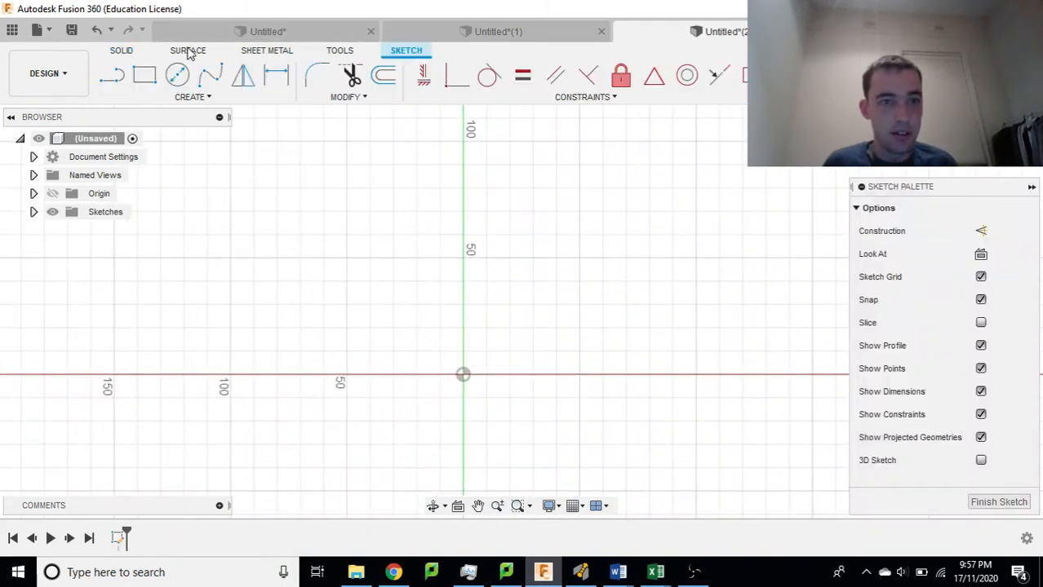
{"action": "left_click", "coordinate": [339, 49]}
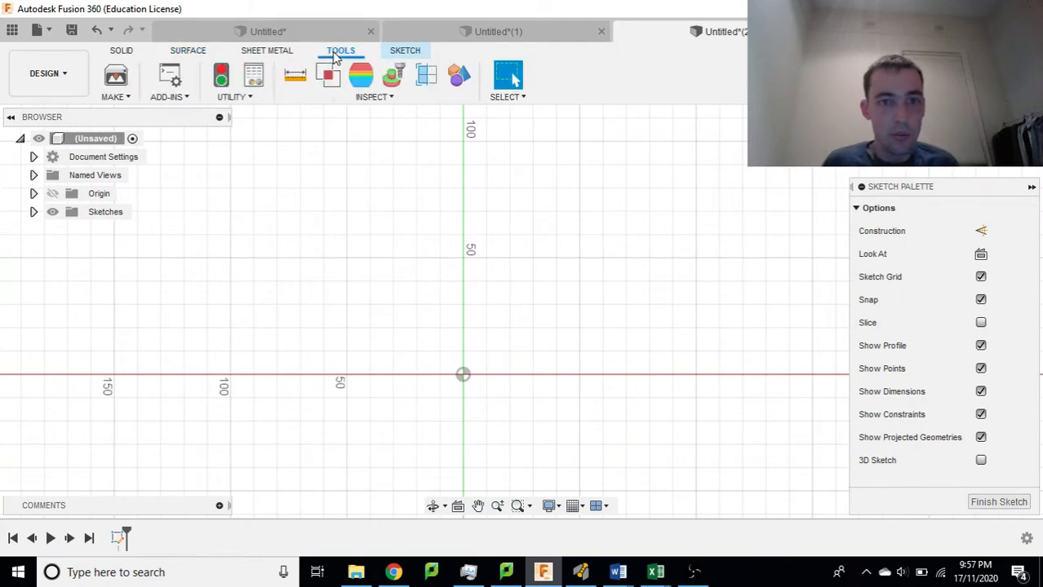
{"action": "mouse_move", "coordinate": [170, 96]}
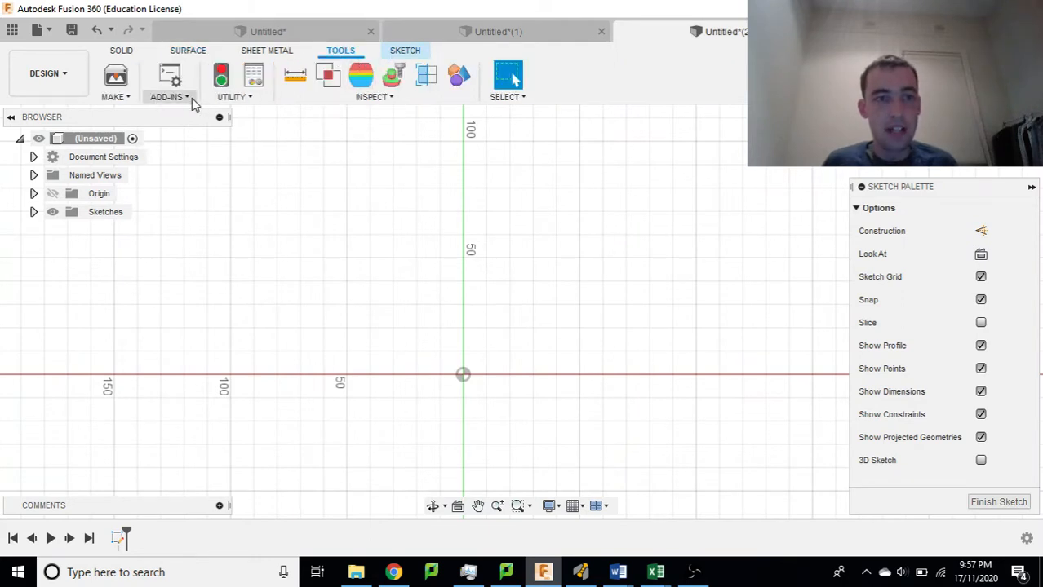
{"action": "left_click", "coordinate": [166, 96]}
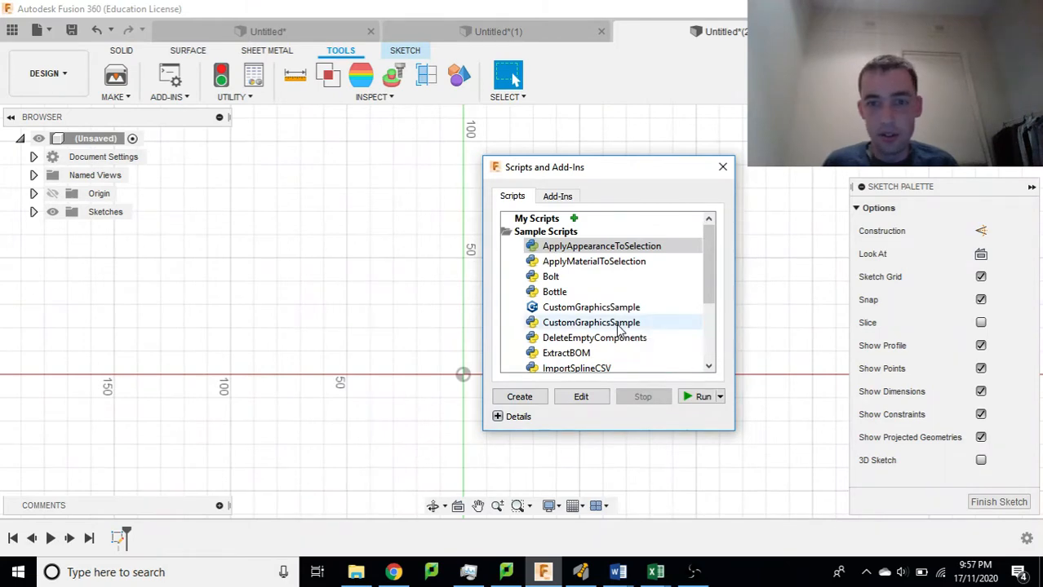
Step: Run SpurGear with module 0.63, 10 teeth, root fillet 0 and hole diameter 0
{"action": "left_click", "coordinate": [722, 167]}
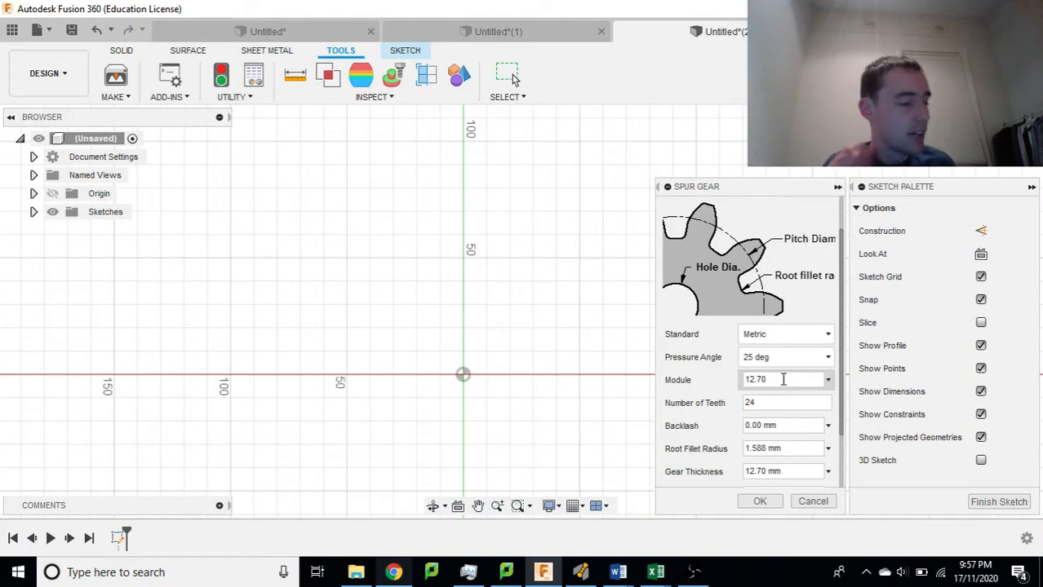
{"action": "triple_click", "coordinate": [780, 379]}
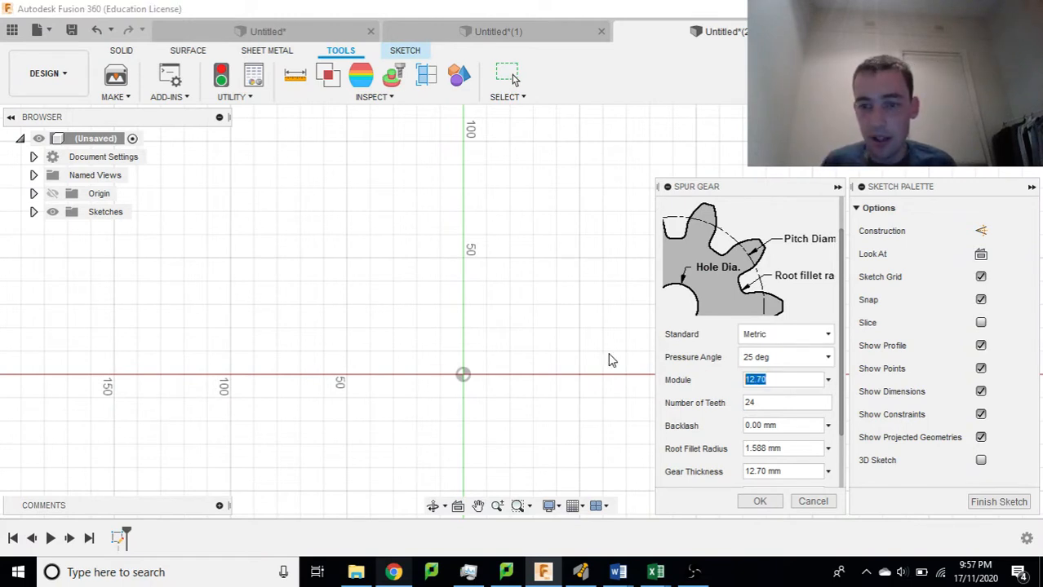
{"action": "type", "text": "0."}
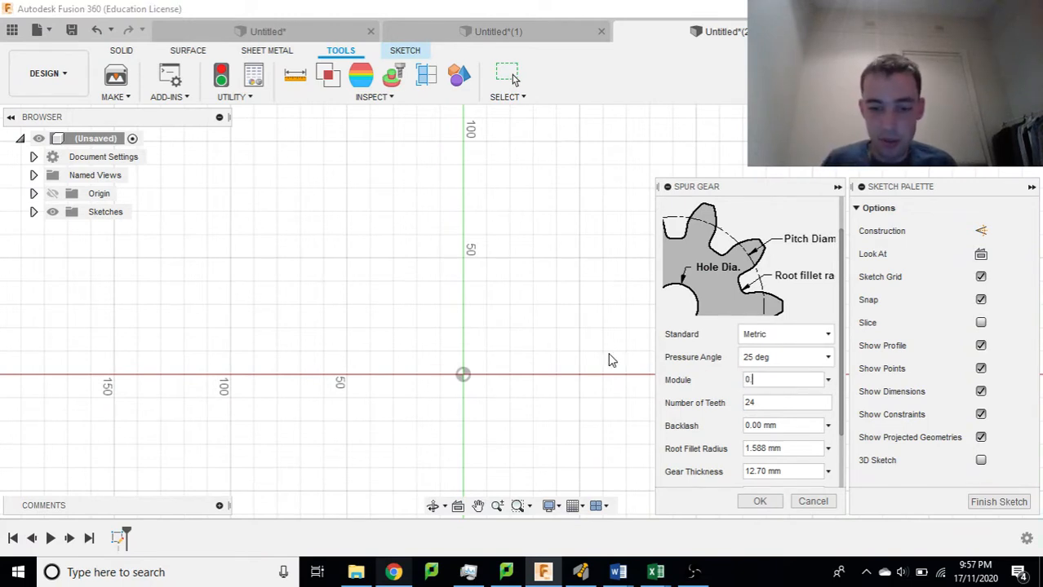
{"action": "type", "text": "0.6"}
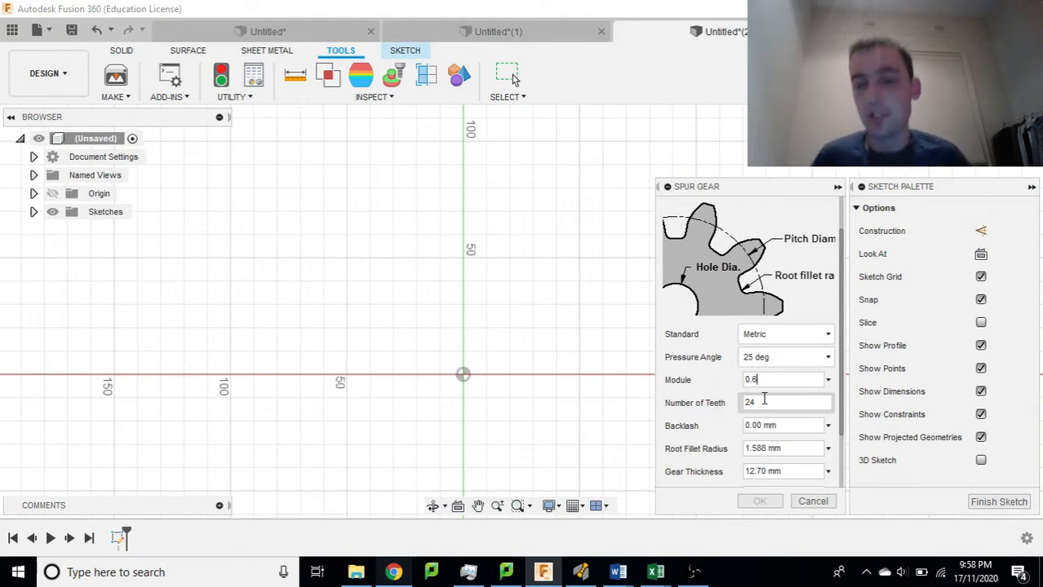
{"action": "triple_click", "coordinate": [785, 402]}
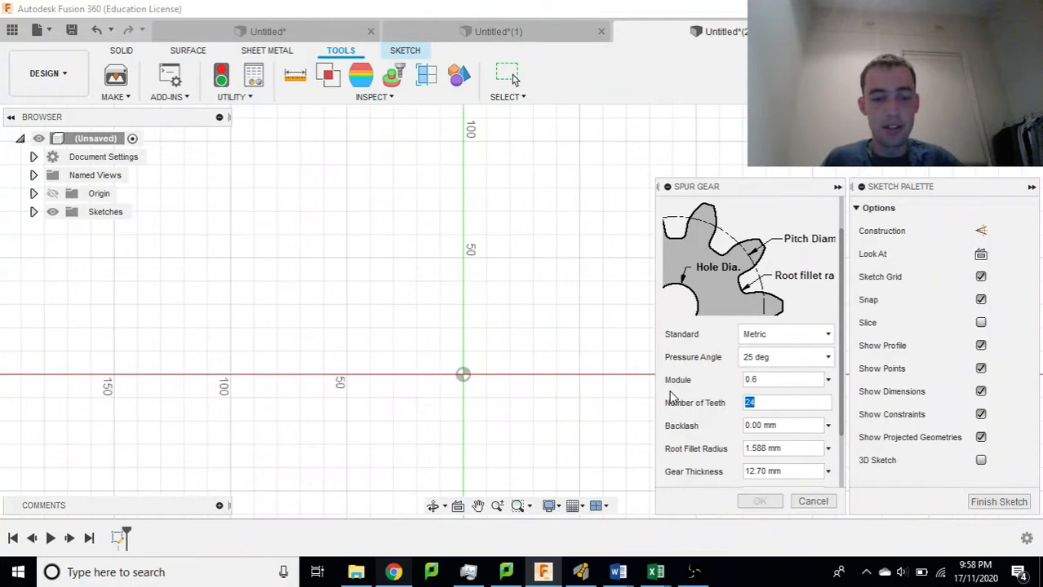
{"action": "type", "text": "10"}
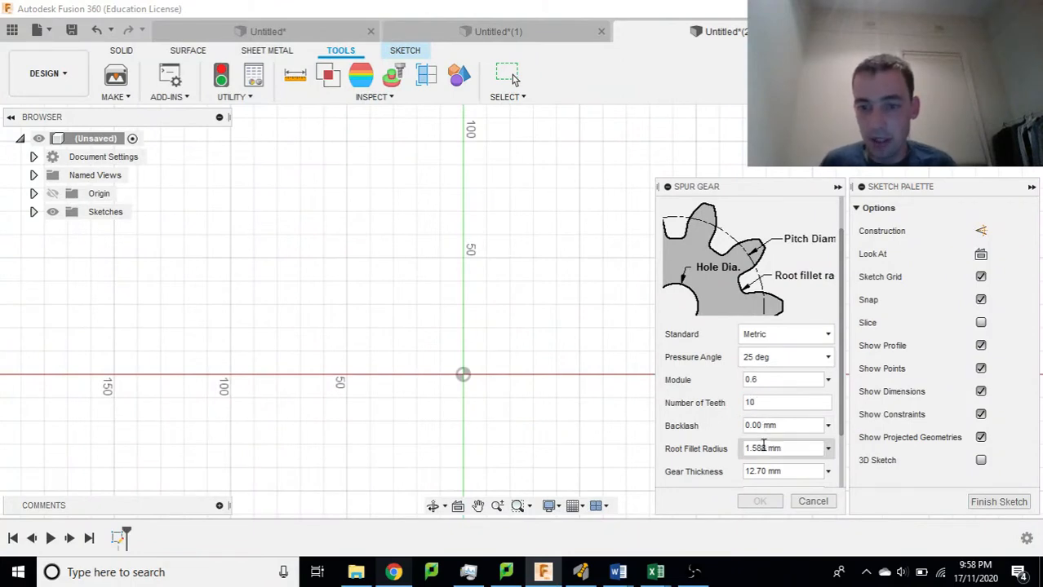
{"action": "triple_click", "coordinate": [782, 448]}
{"action": "type", "text": "0"}
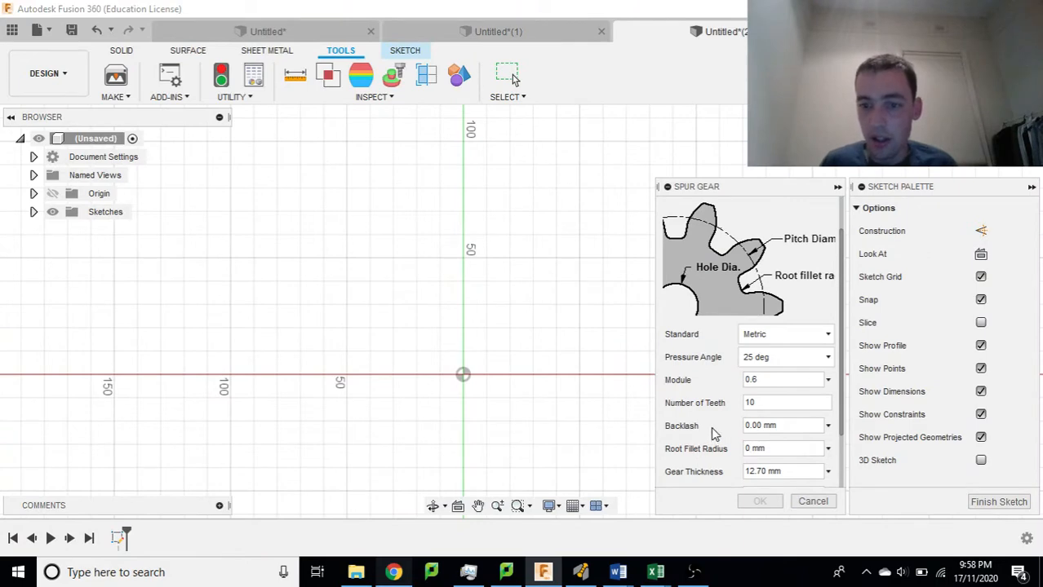
{"action": "scroll", "scroll_direction": "down", "scroll_amount": 3}
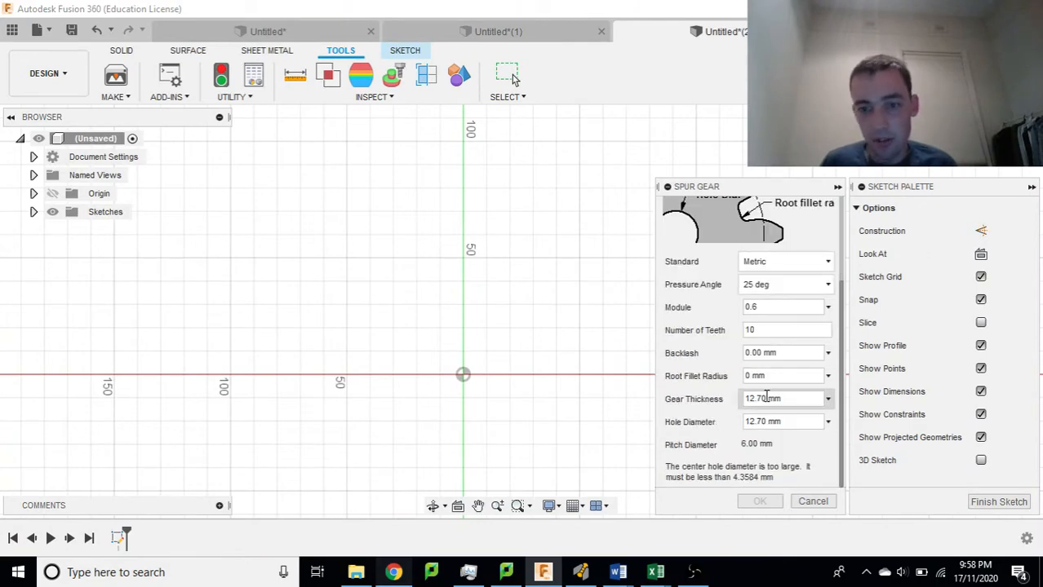
{"action": "triple_click", "coordinate": [783, 422]}
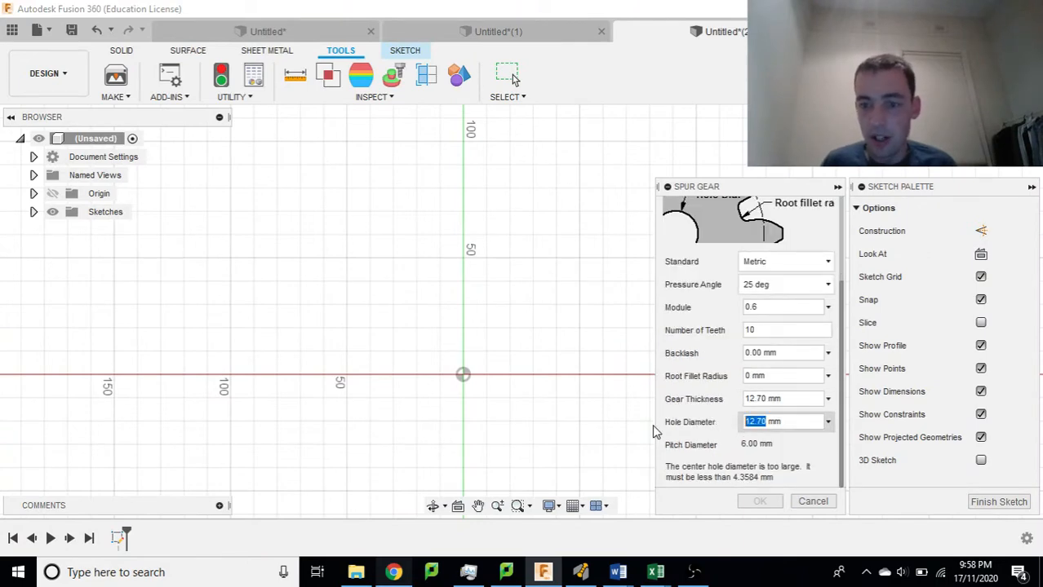
{"action": "type", "text": "0"}
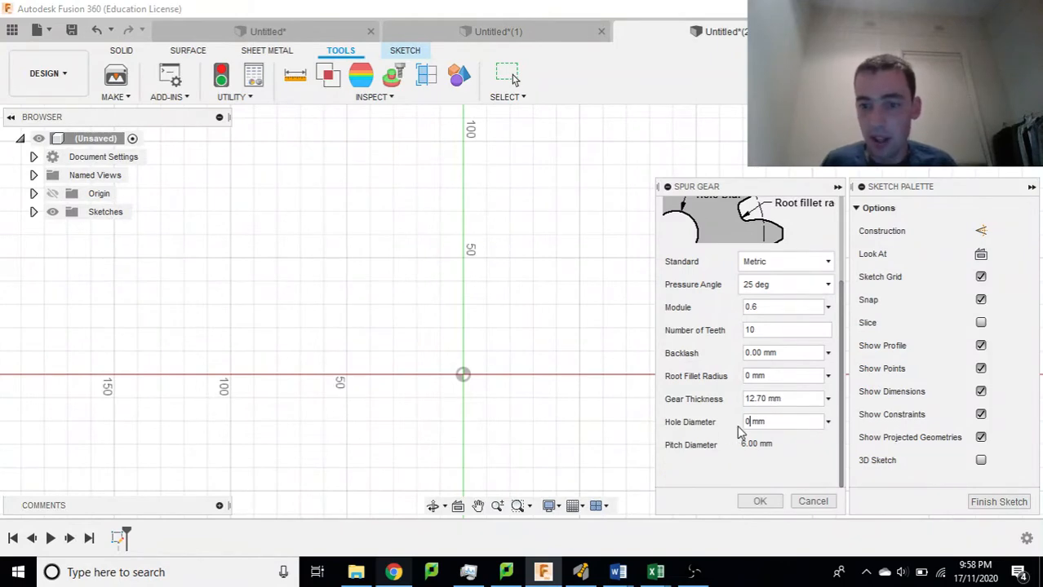
{"action": "left_click", "coordinate": [784, 306]}
{"action": "type", "text": "3"}
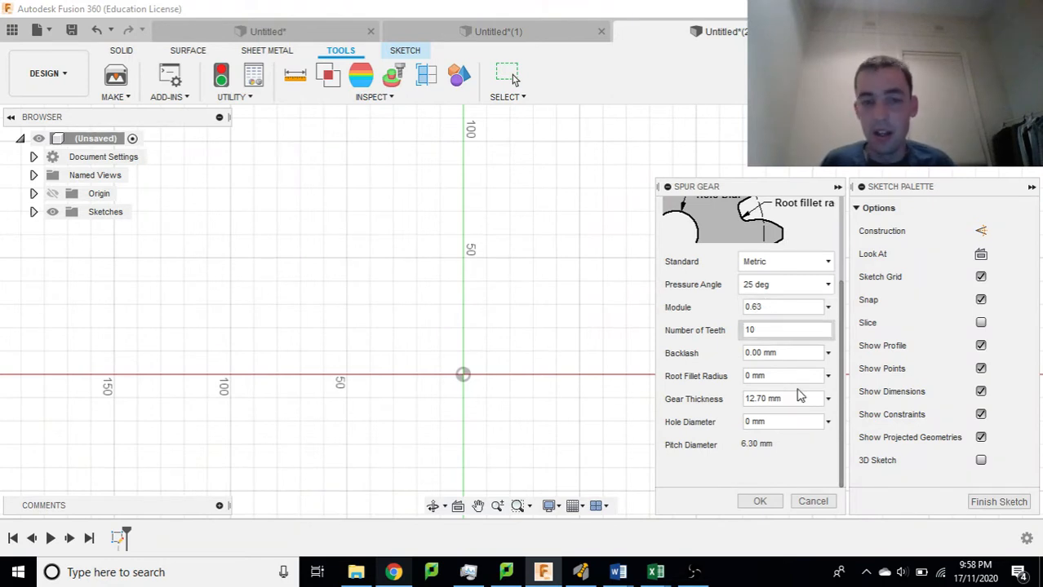
{"action": "left_click", "coordinate": [758, 501]}
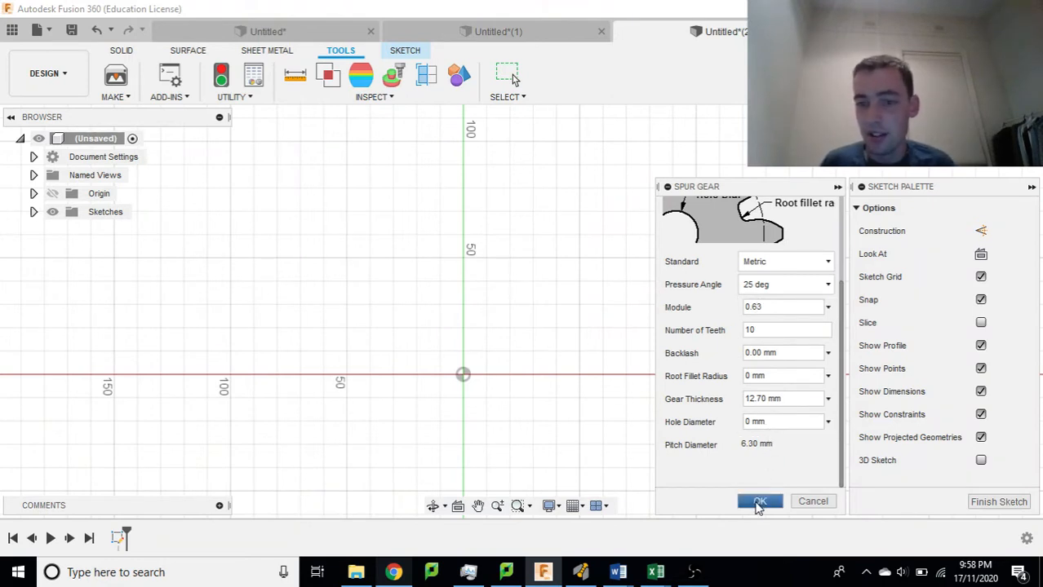
Step: Close the spur gear script and bring Chrome to the front
{"action": "left_click", "coordinate": [758, 501]}
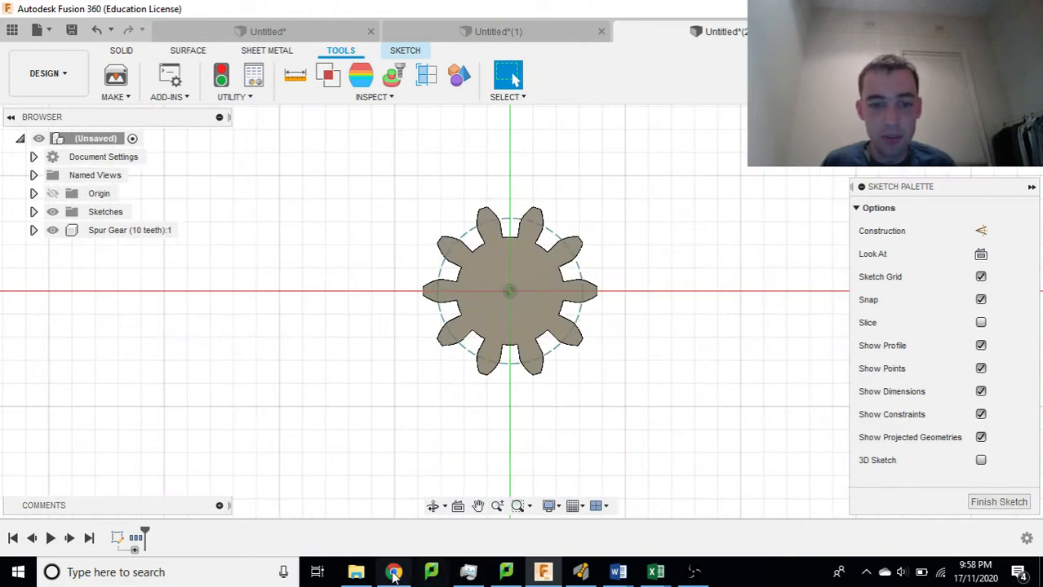
{"action": "left_click", "coordinate": [394, 572]}
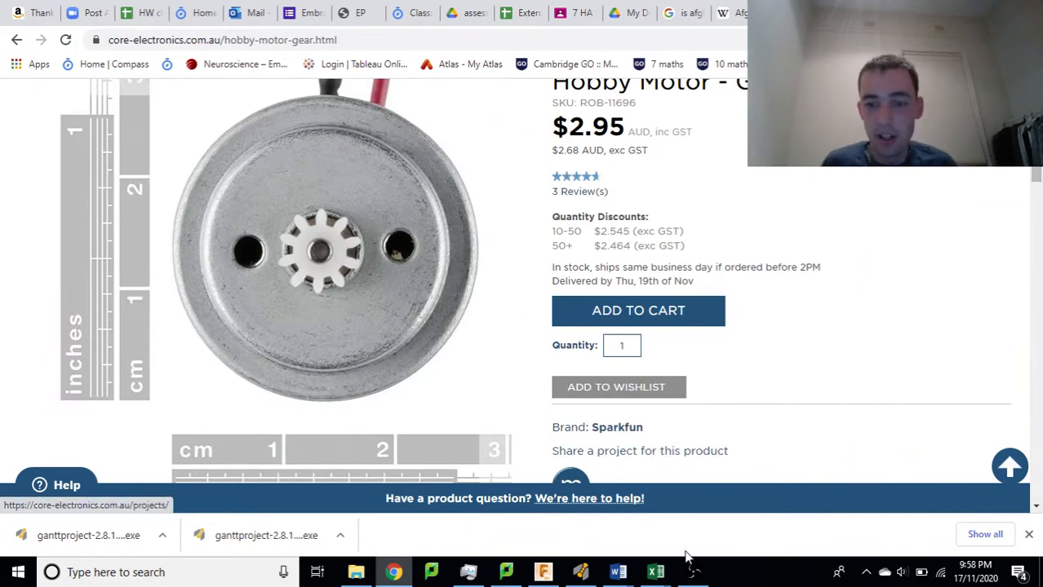
{"action": "mouse_move", "coordinate": [505, 571]}
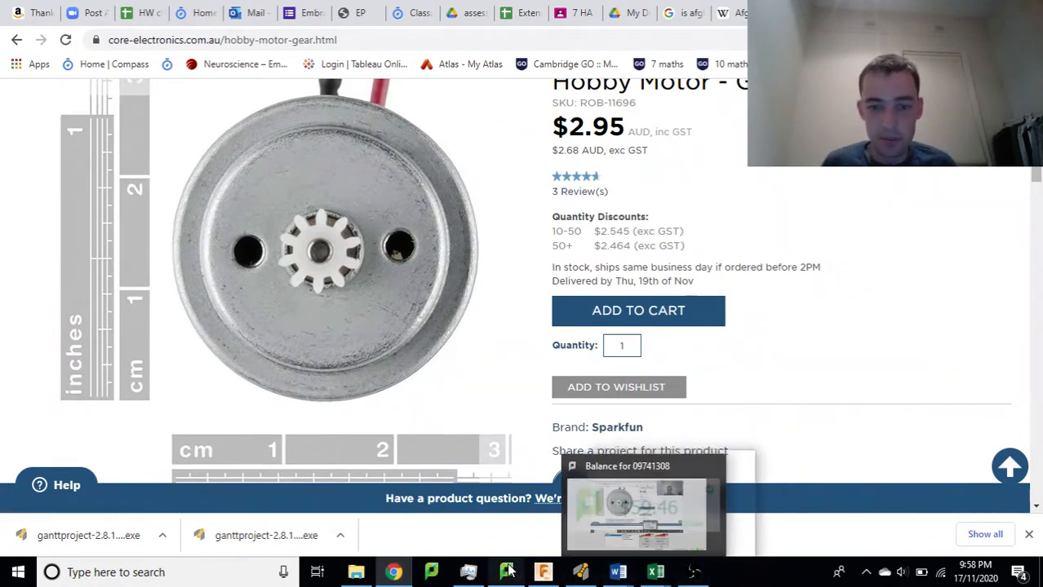
Step: Leave the Hobby Motor gear page and return to the Fusion 360 design
{"action": "left_click", "coordinate": [506, 572]}
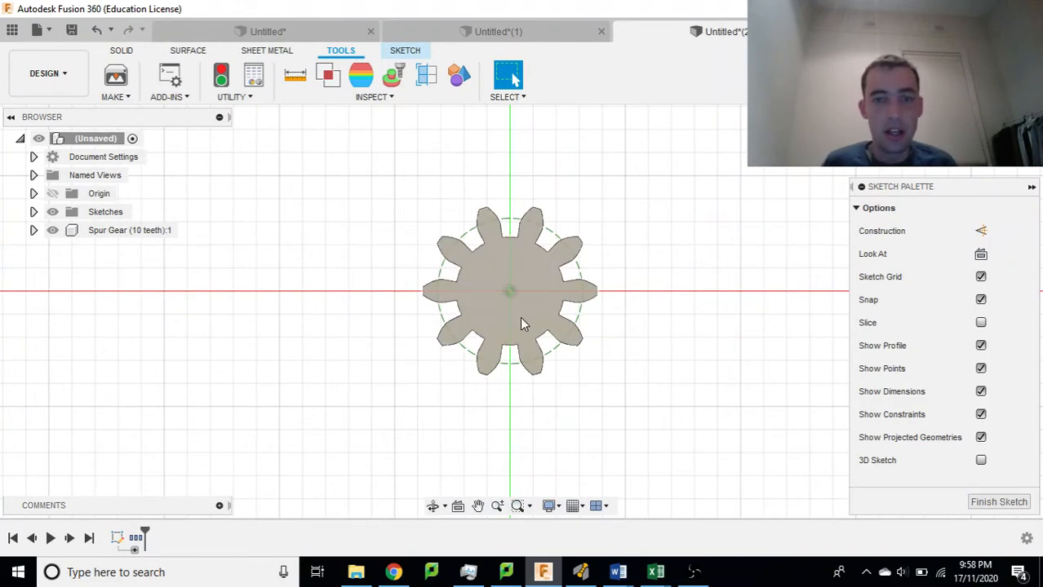
Step: Select the gear profile, finish that sketch, and begin a new sketch on the gear face
{"action": "left_click", "coordinate": [494, 289]}
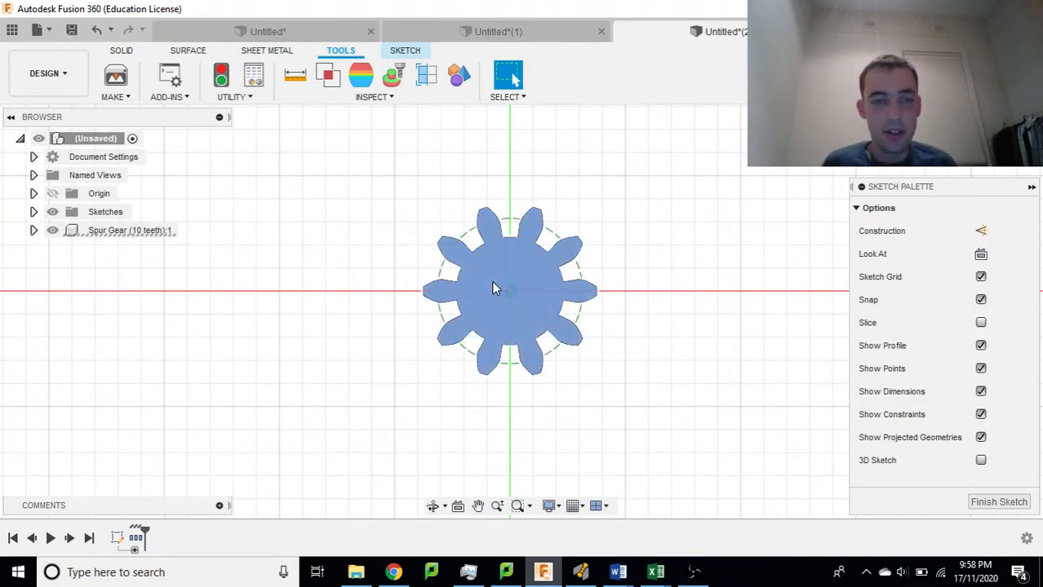
{"action": "left_click", "coordinate": [121, 50]}
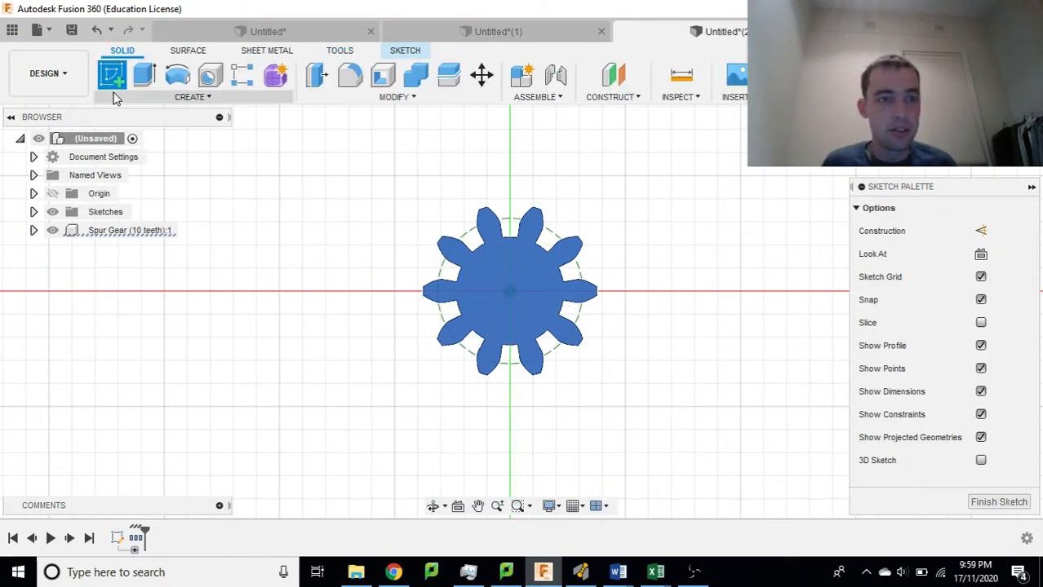
{"action": "mouse_move", "coordinate": [294, 222]}
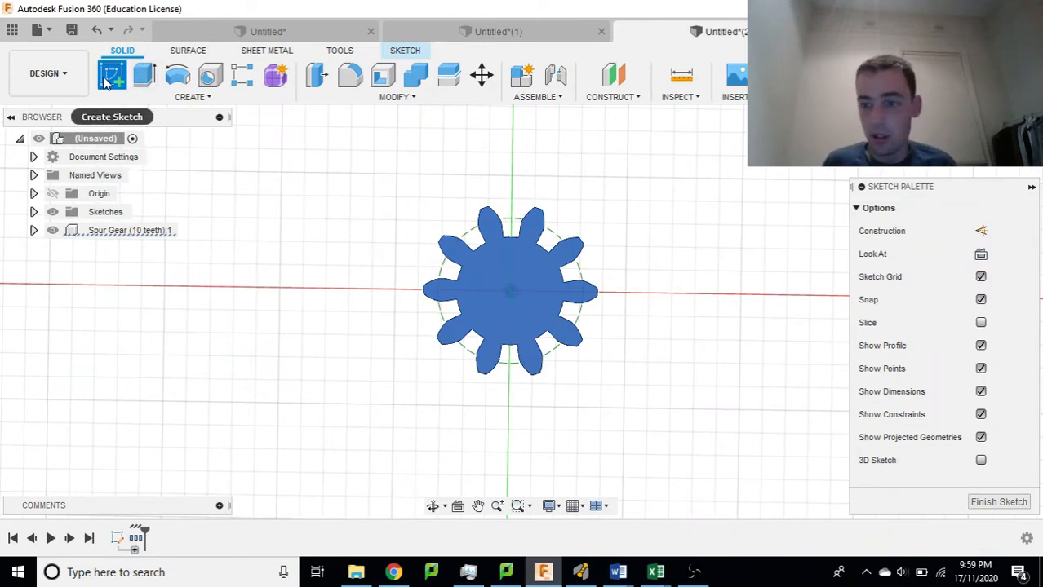
{"action": "left_click", "coordinate": [998, 502]}
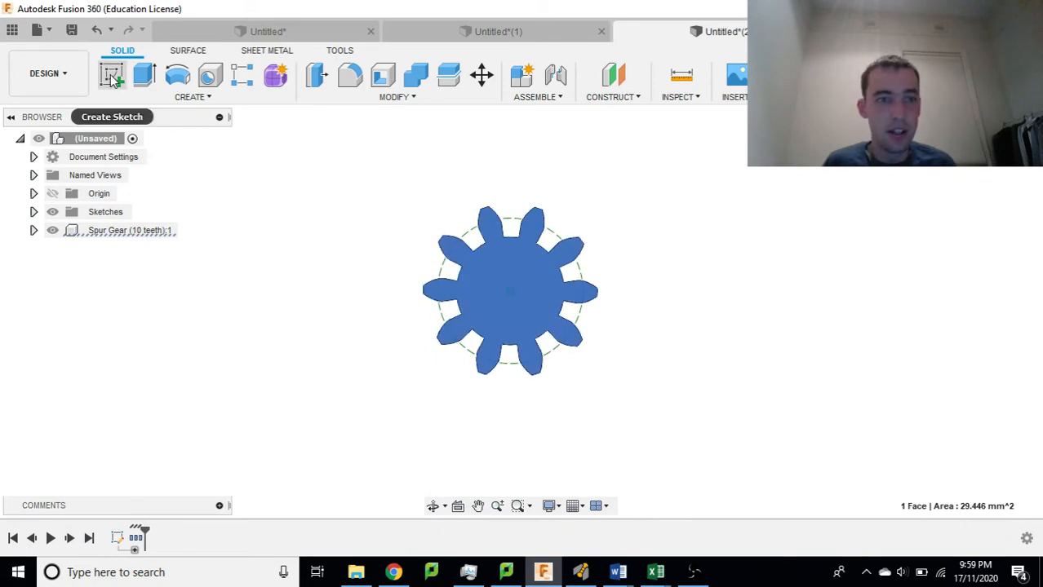
{"action": "left_click", "coordinate": [112, 76]}
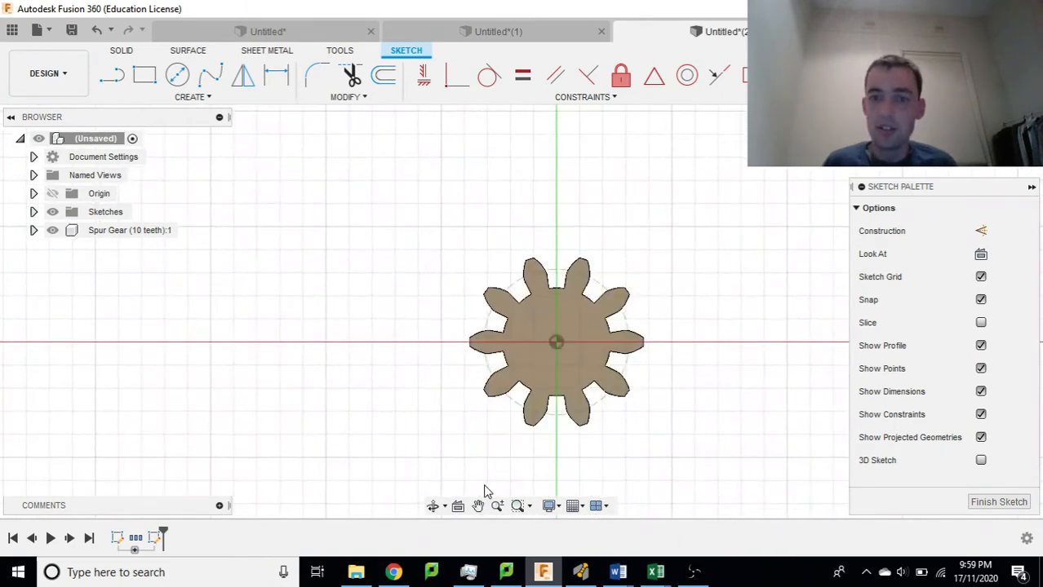
{"action": "mouse_move", "coordinate": [210, 75]}
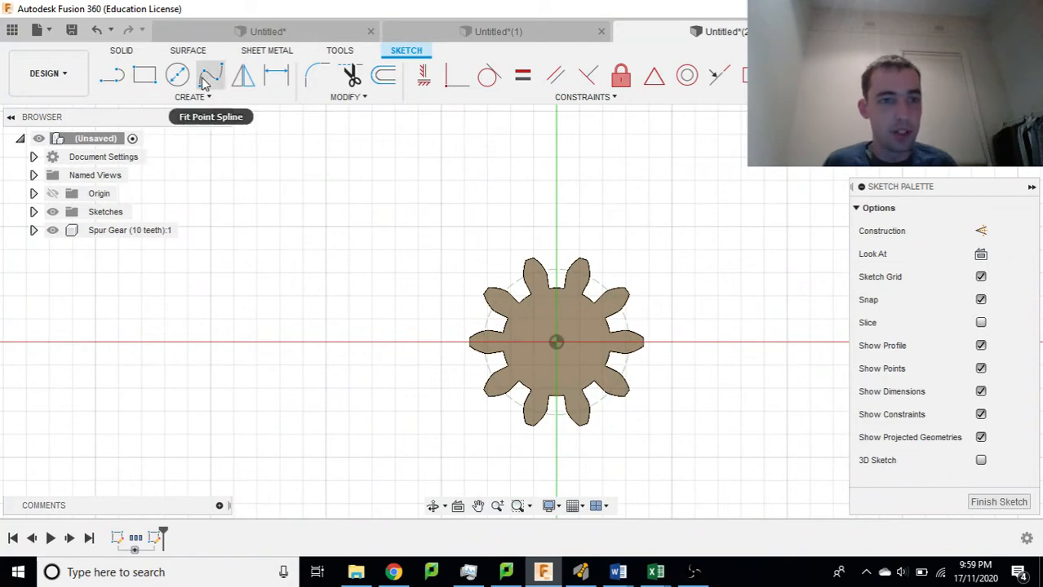
Step: Draw a centre-diameter circle at the gear centre, sized just outside the teeth
{"action": "left_click", "coordinate": [177, 75]}
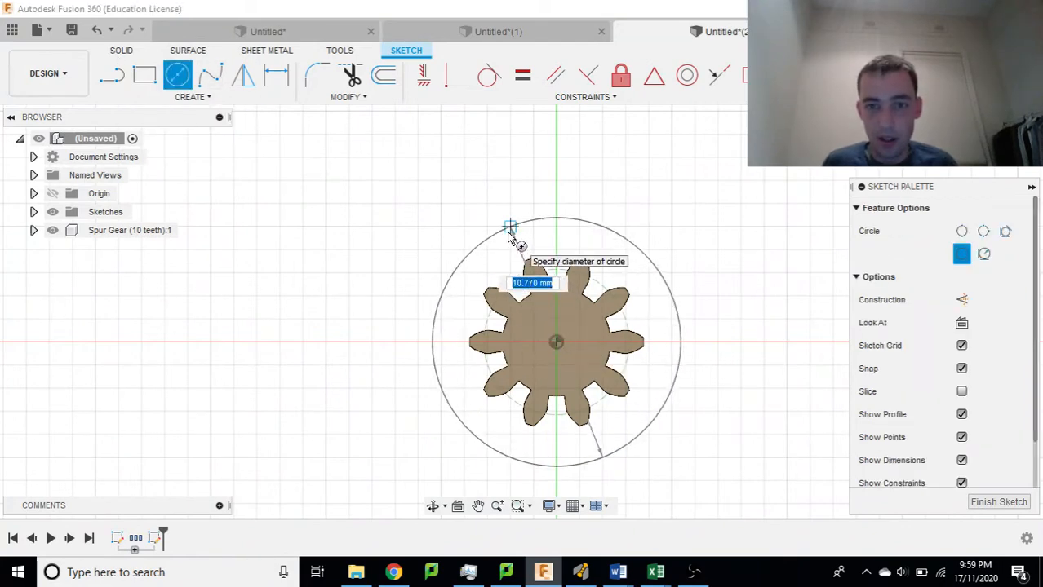
{"action": "left_click", "coordinate": [510, 226]}
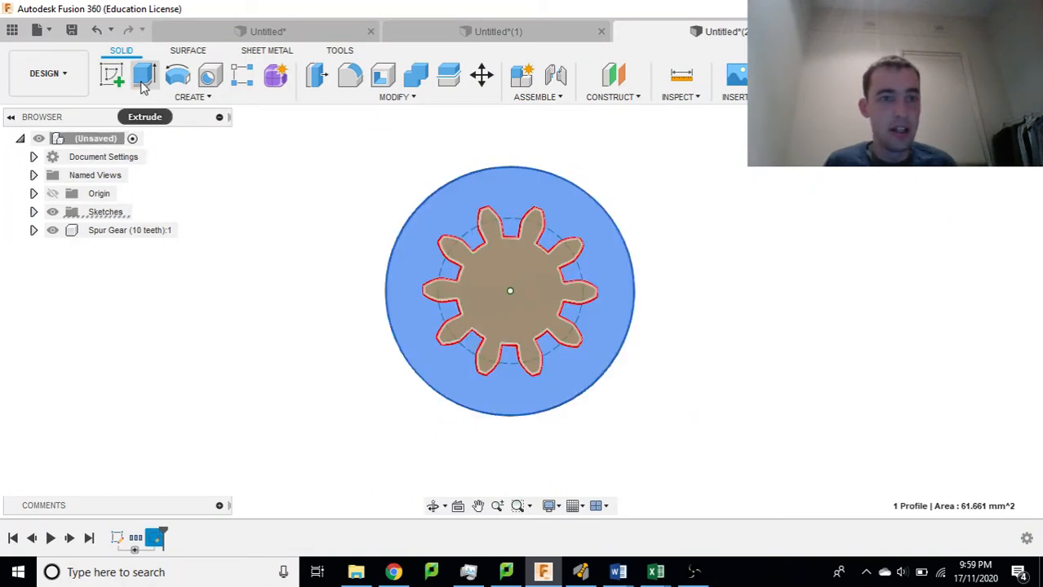
Step: Extrude the ring profile around the gear 9 mm into a new solid body
{"action": "left_click", "coordinate": [144, 75]}
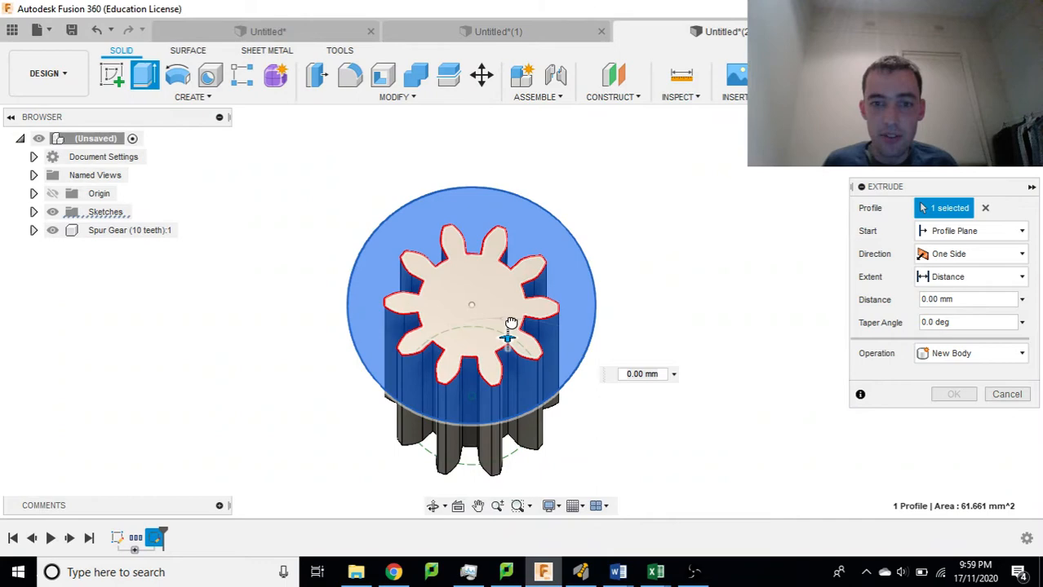
{"action": "left_click_drag", "start_coordinate": [509, 339], "coordinate": [508, 224]}
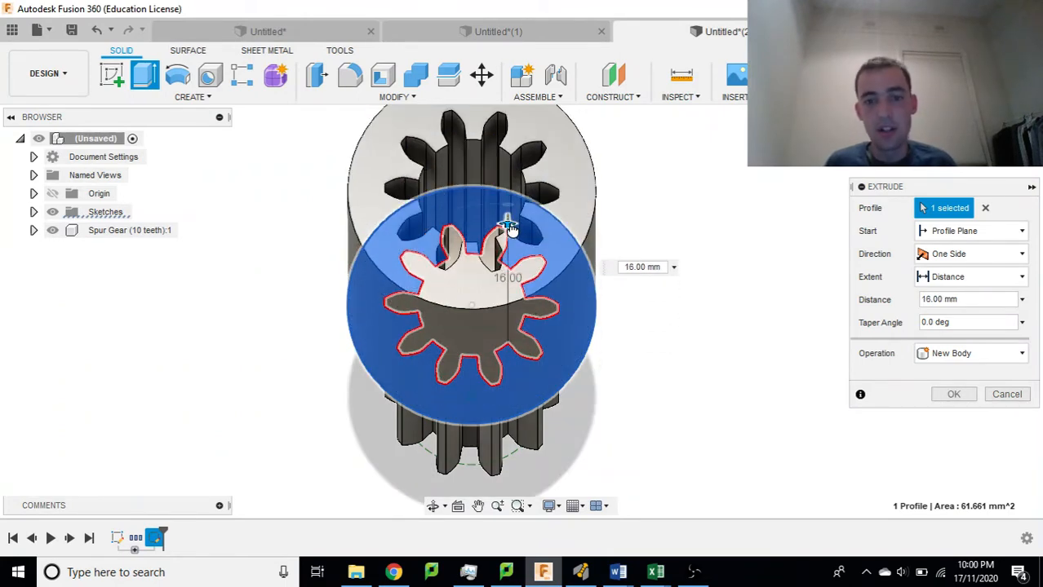
{"action": "left_click_drag", "start_coordinate": [507, 224], "coordinate": [507, 240]}
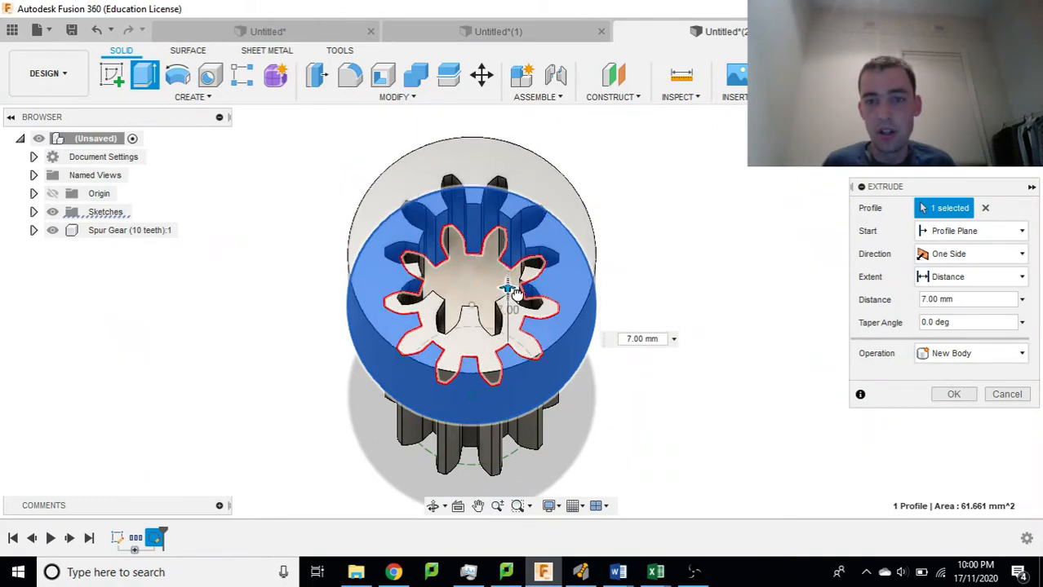
{"action": "left_click_drag", "start_coordinate": [507, 285], "coordinate": [507, 274]}
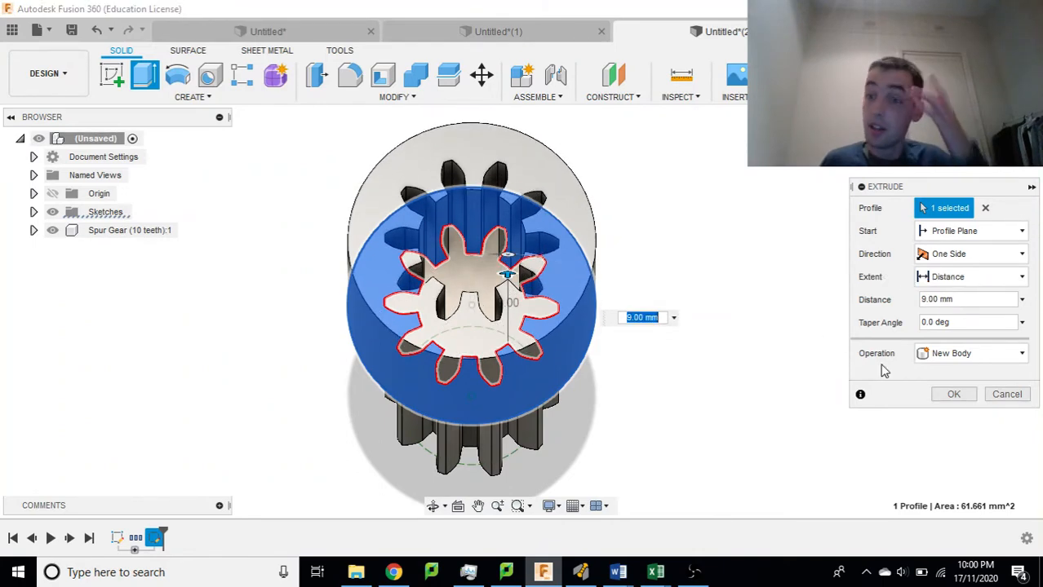
{"action": "left_click", "coordinate": [953, 395]}
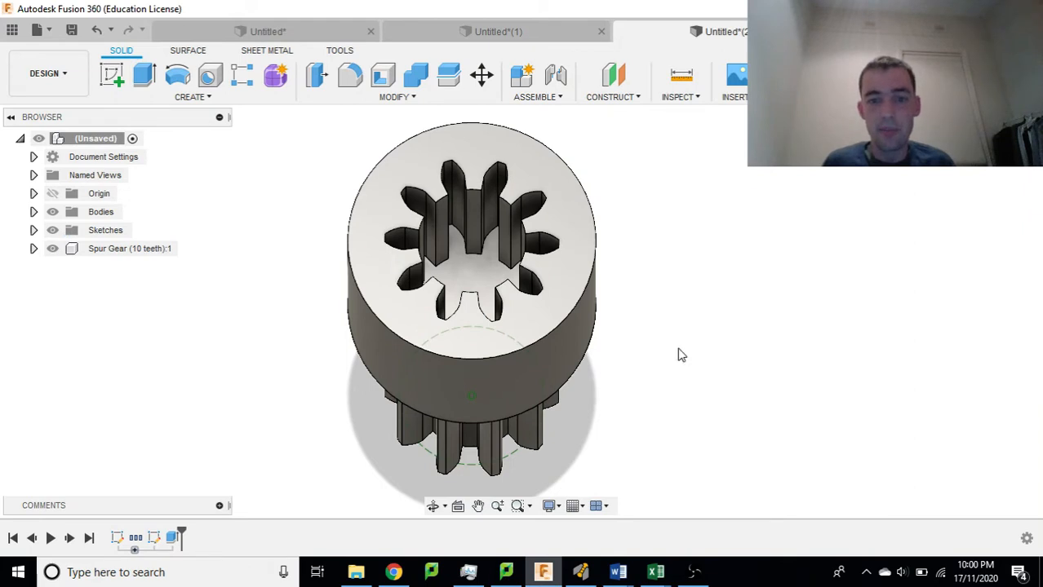
{"action": "mouse_move", "coordinate": [461, 453]}
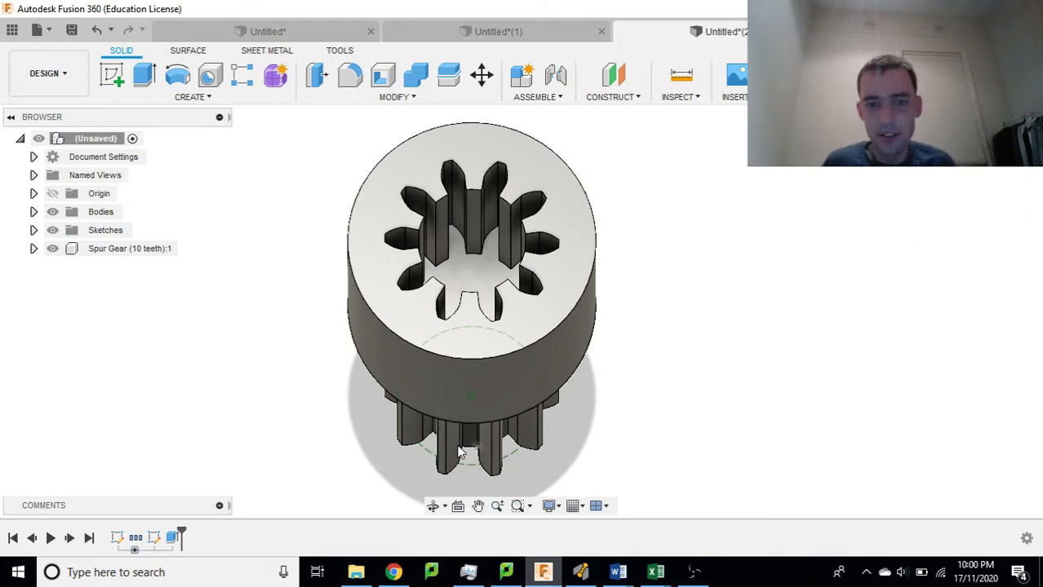
{"action": "mouse_move", "coordinate": [204, 521]}
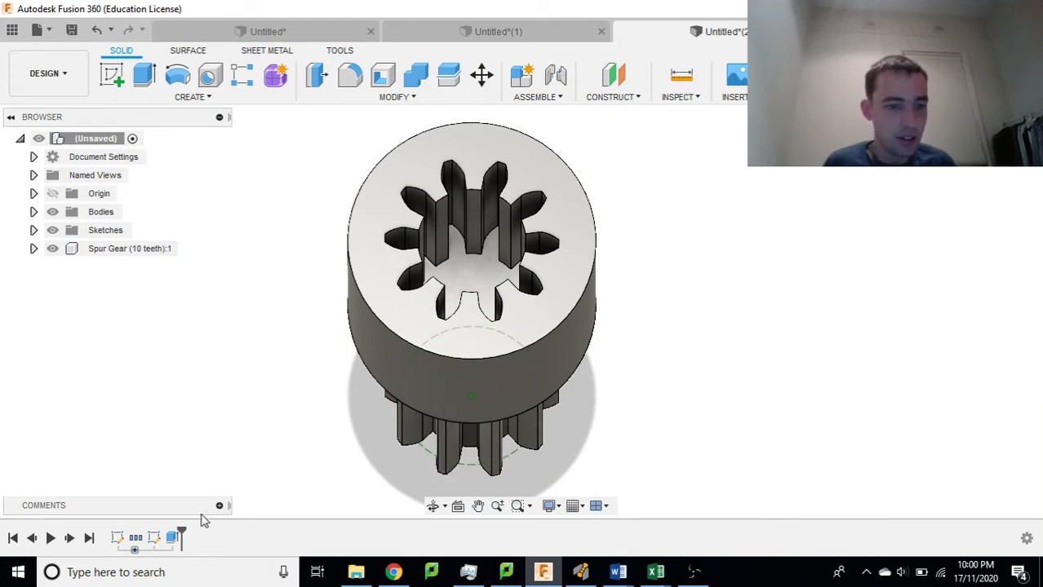
{"action": "mouse_move", "coordinate": [559, 463]}
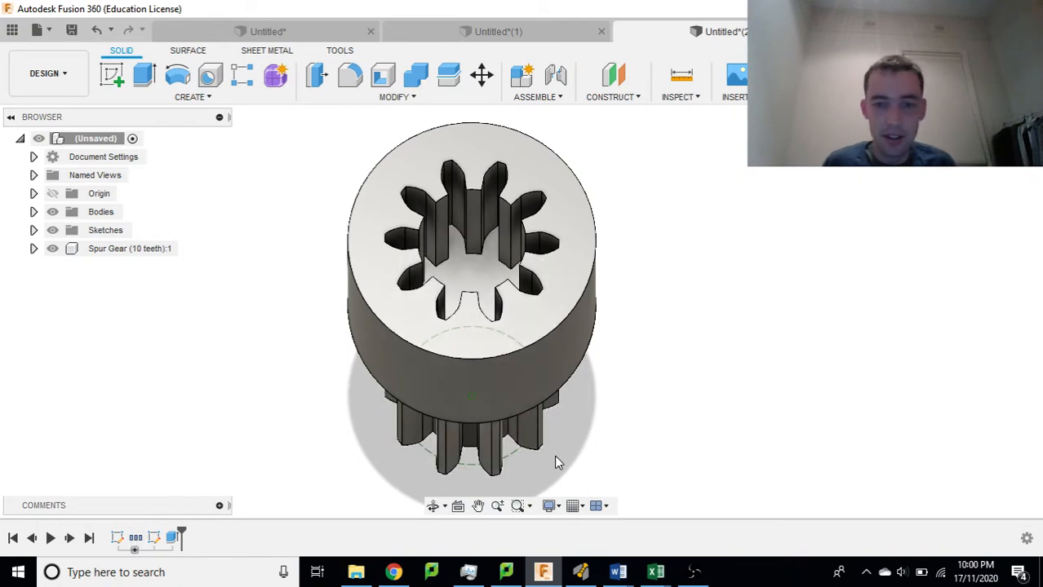
Step: Select the Spur Gear group in the timeline to reveal its delete options
{"action": "left_click", "coordinate": [136, 538]}
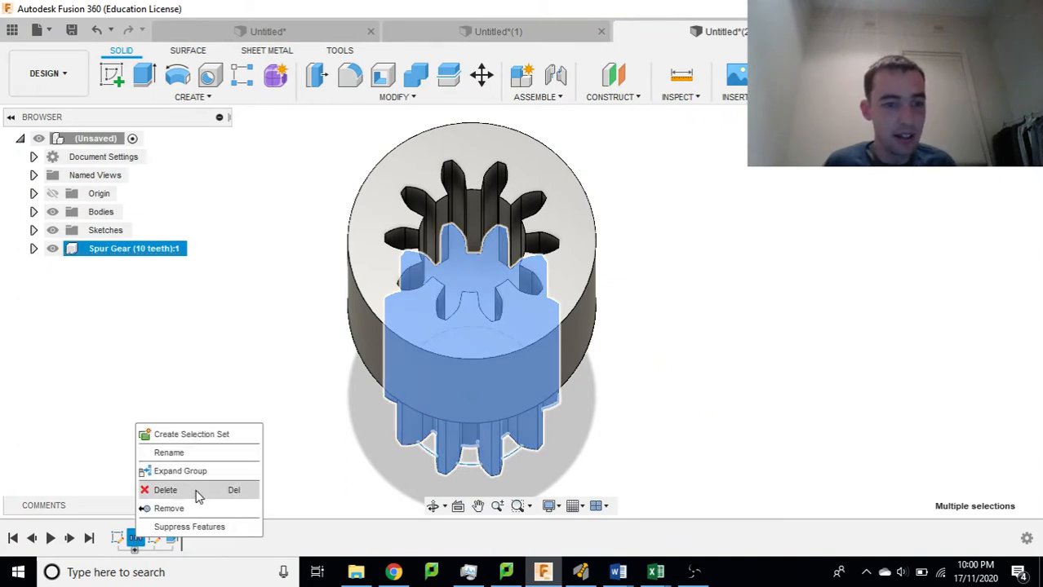
Step: Delete the Spur Gear group along with its contents, accepting the referenced-features warning
{"action": "left_click", "coordinate": [165, 489]}
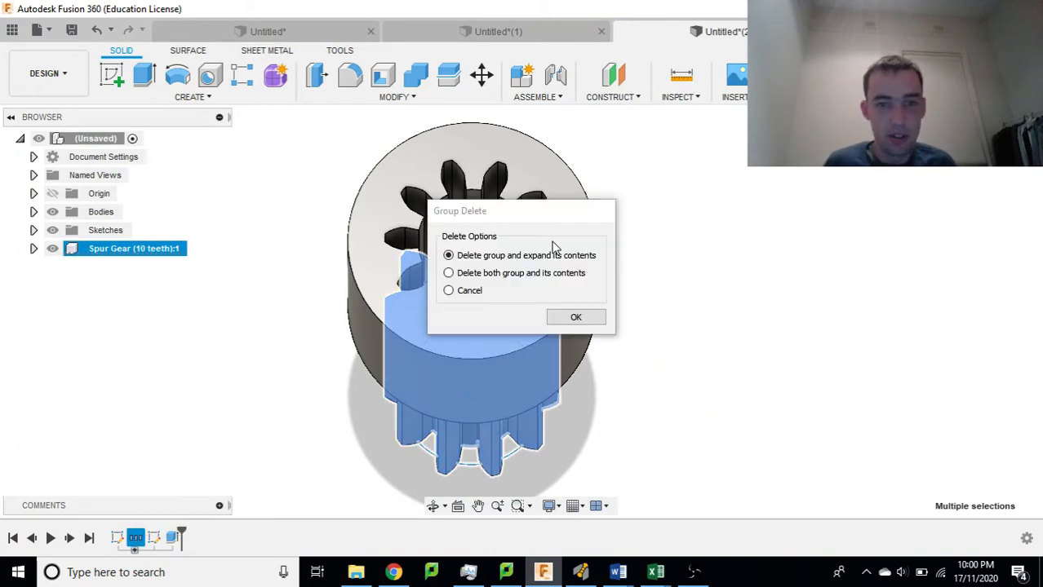
{"action": "left_click", "coordinate": [448, 273]}
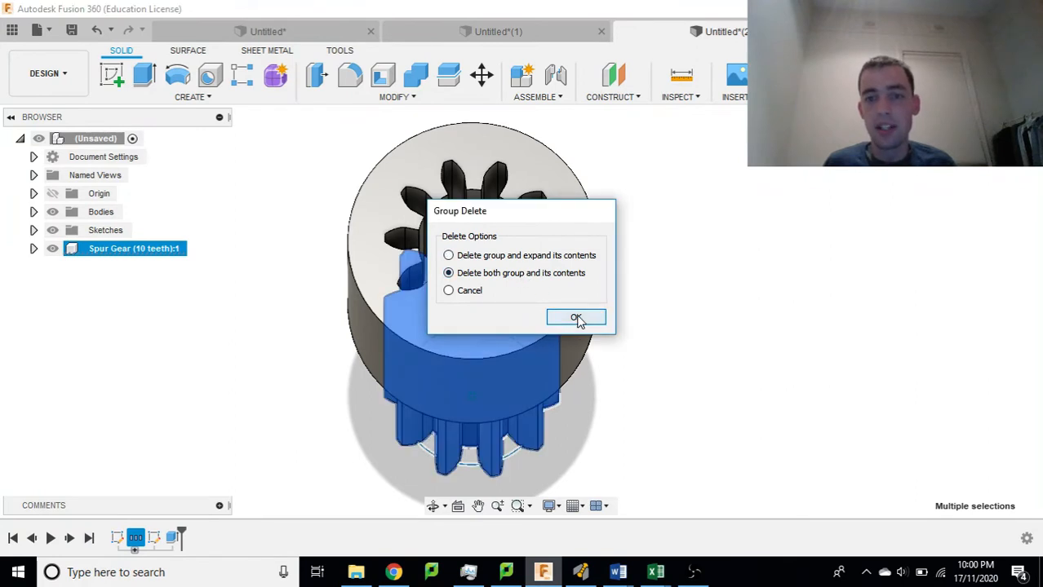
{"action": "left_click", "coordinate": [576, 318]}
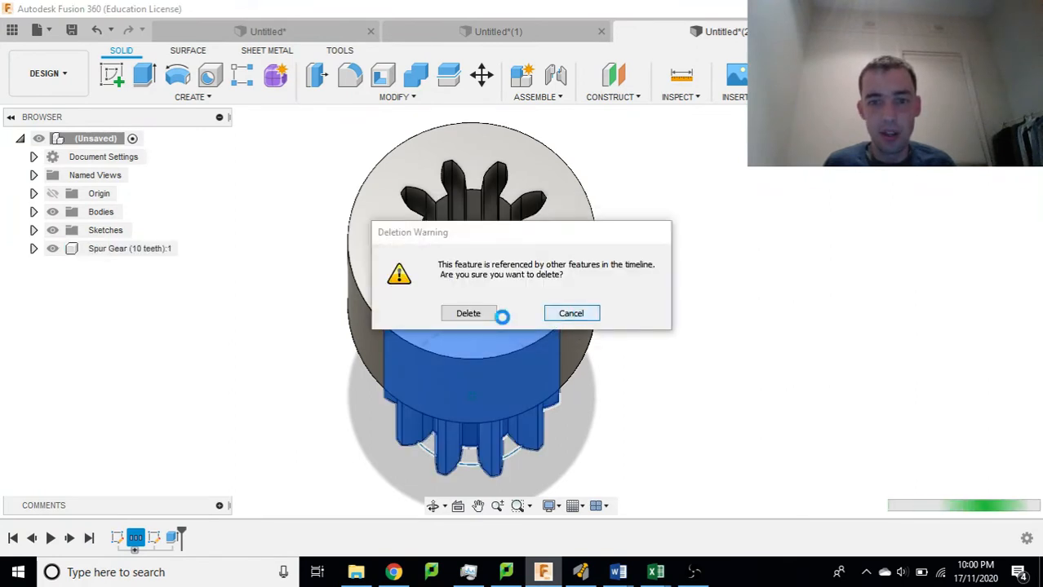
{"action": "left_click", "coordinate": [468, 314]}
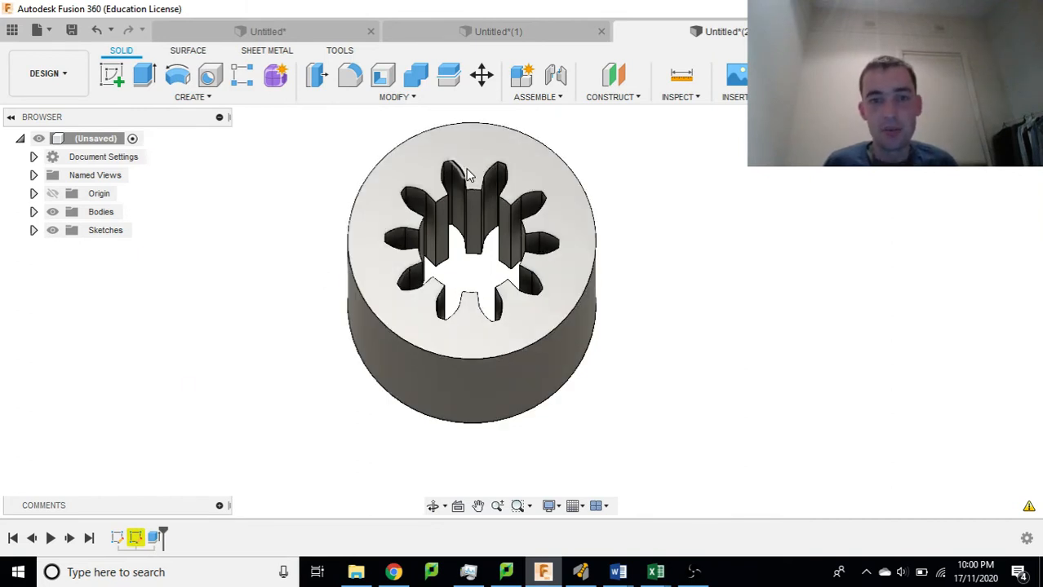
{"action": "mouse_move", "coordinate": [709, 163]}
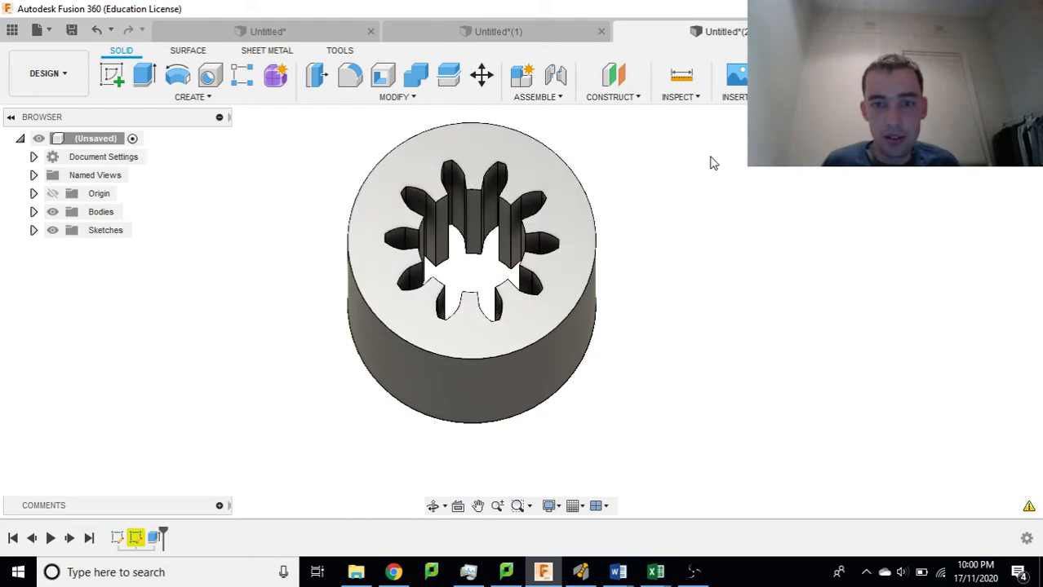
{"action": "mouse_move", "coordinate": [561, 256]}
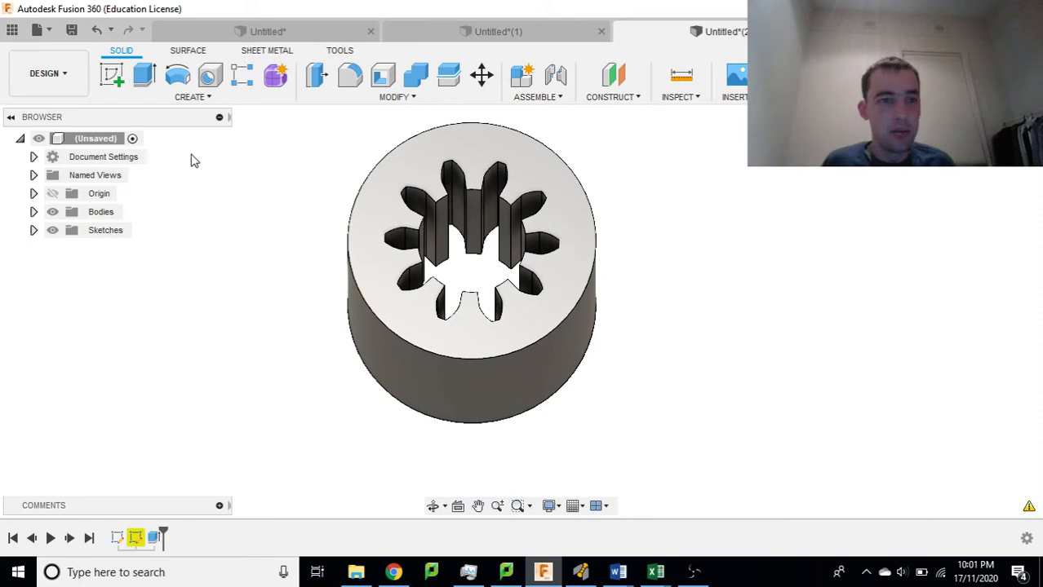
{"action": "mouse_move", "coordinate": [144, 75]}
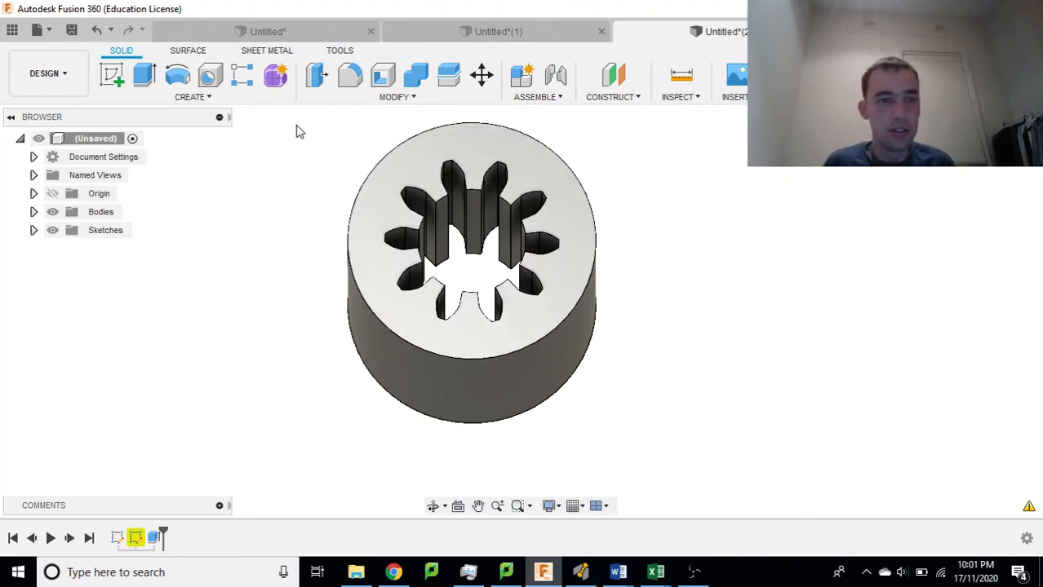
{"action": "mouse_move", "coordinate": [367, 121]}
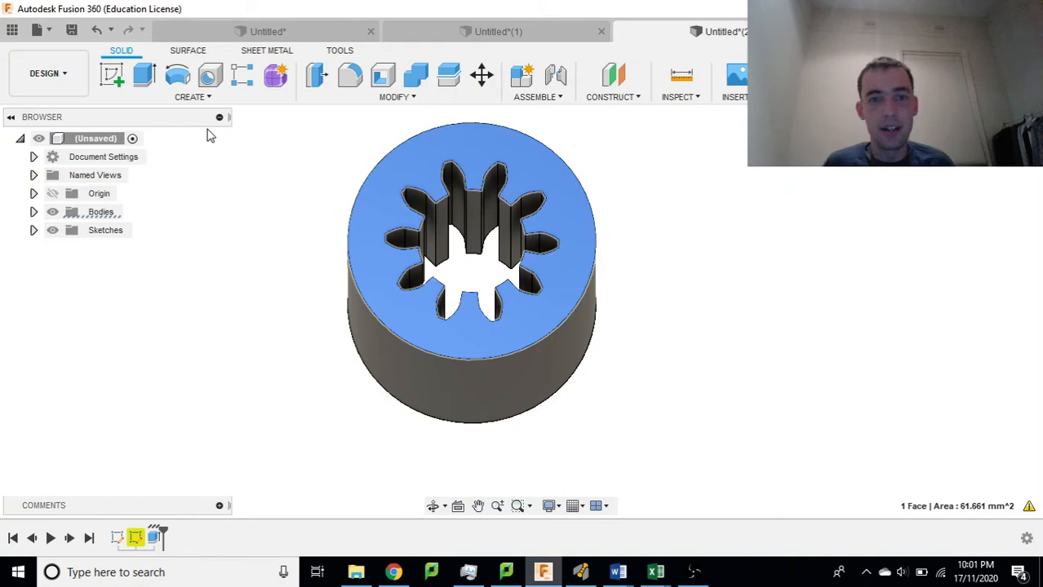
Step: Start a sketch on the enclosure's top face with the centre-diameter circle tool
{"action": "left_click", "coordinate": [112, 76]}
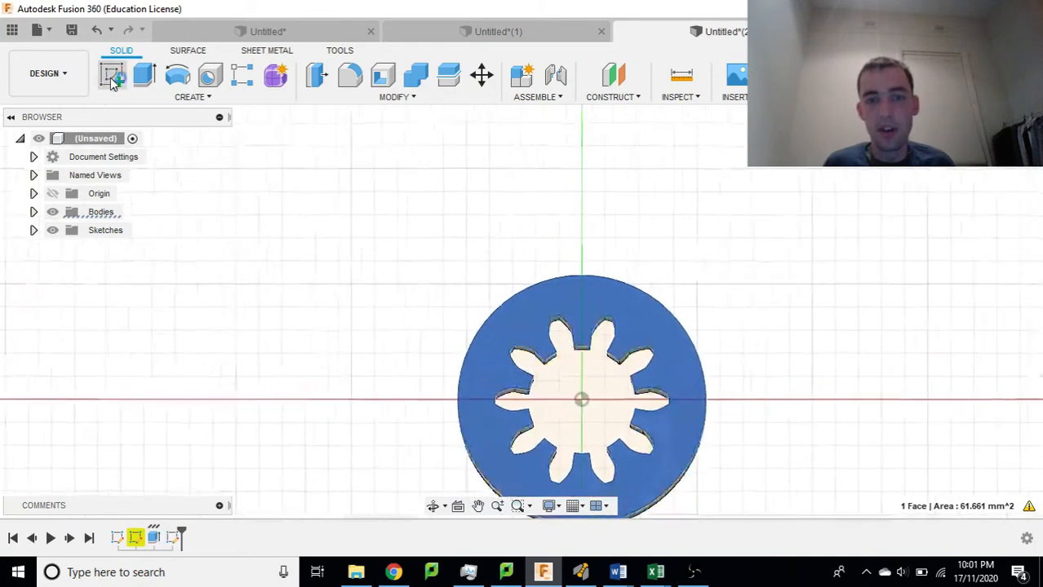
{"action": "left_click", "coordinate": [112, 75]}
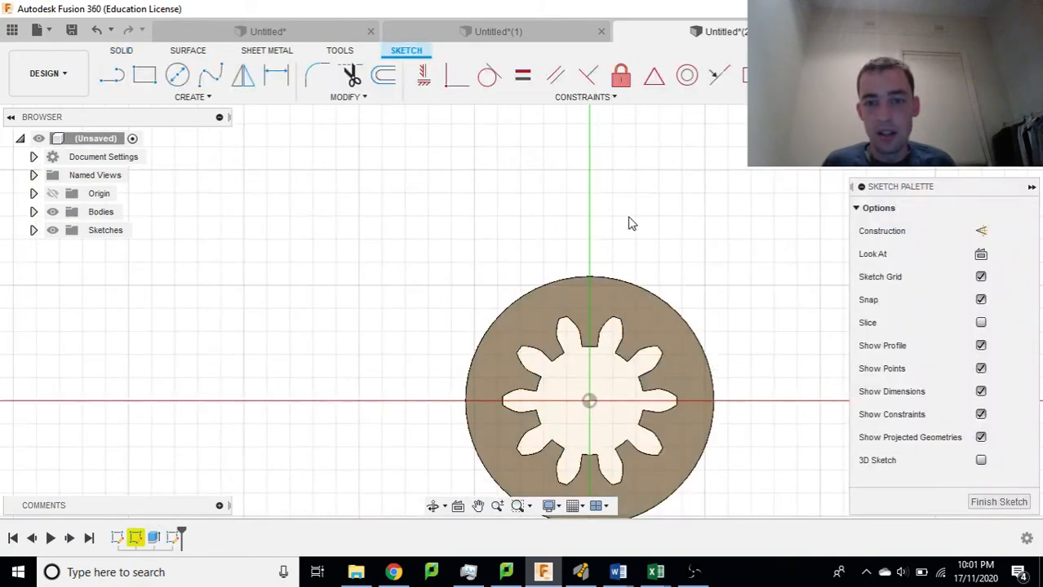
{"action": "mouse_move", "coordinate": [178, 76]}
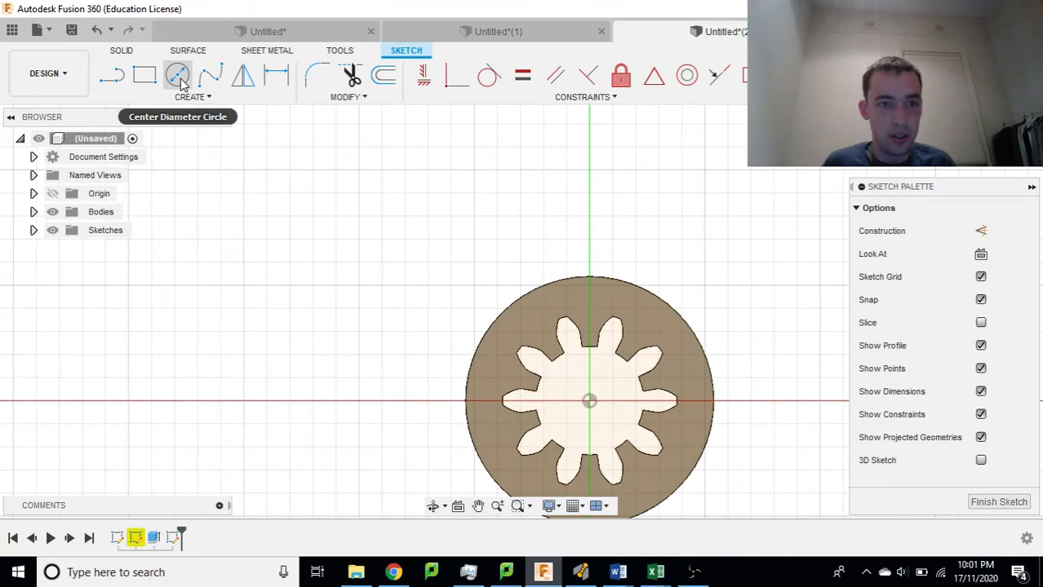
{"action": "left_click", "coordinate": [178, 75]}
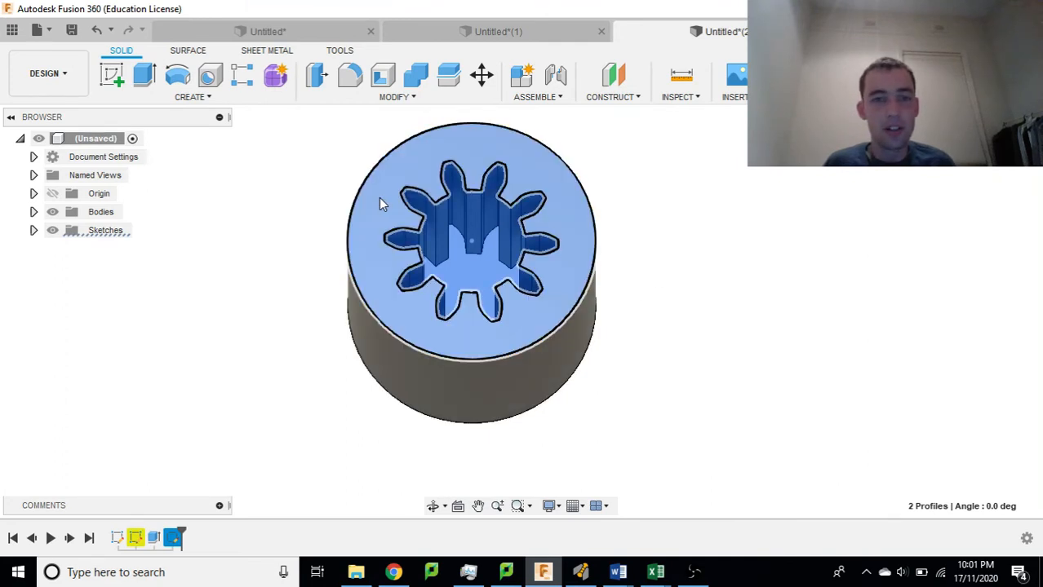
Step: Extrude both sketch profiles 5 mm with Join to cap the gear socket
{"action": "left_click", "coordinate": [112, 75]}
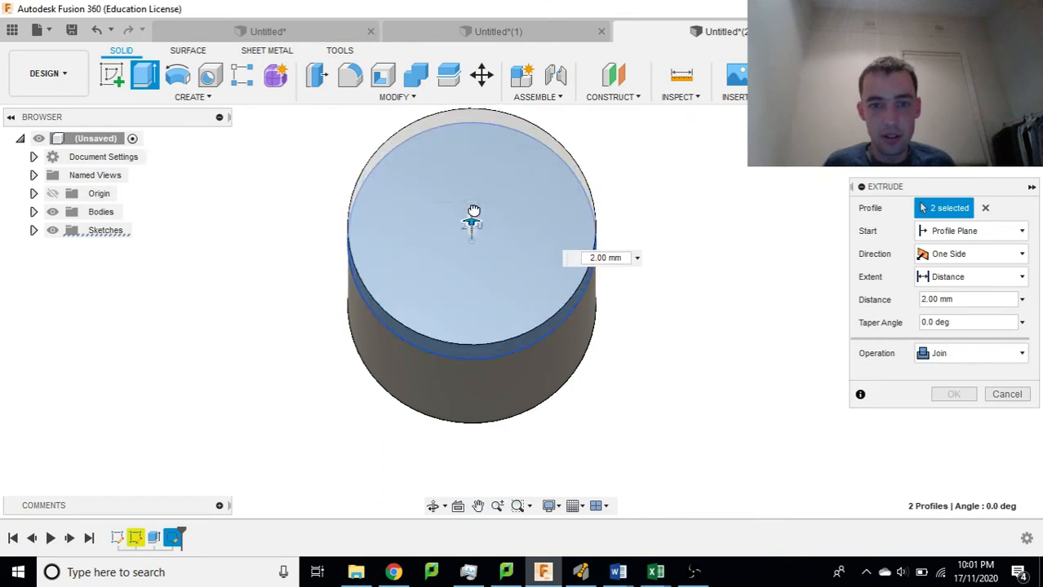
{"action": "left_click_drag", "start_coordinate": [472, 227], "coordinate": [471, 208]}
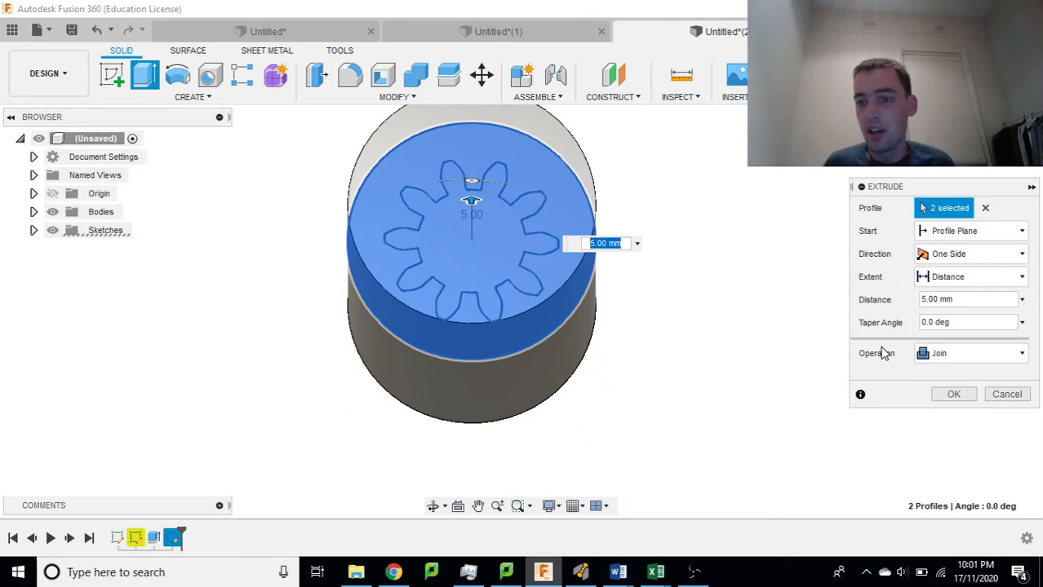
{"action": "mouse_move", "coordinate": [954, 394]}
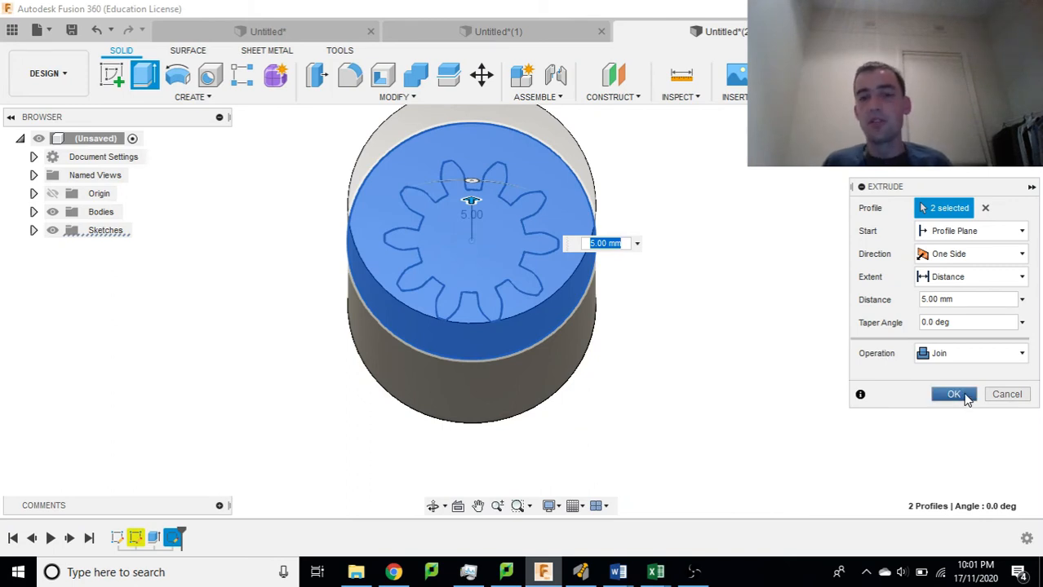
{"action": "left_click", "coordinate": [953, 394]}
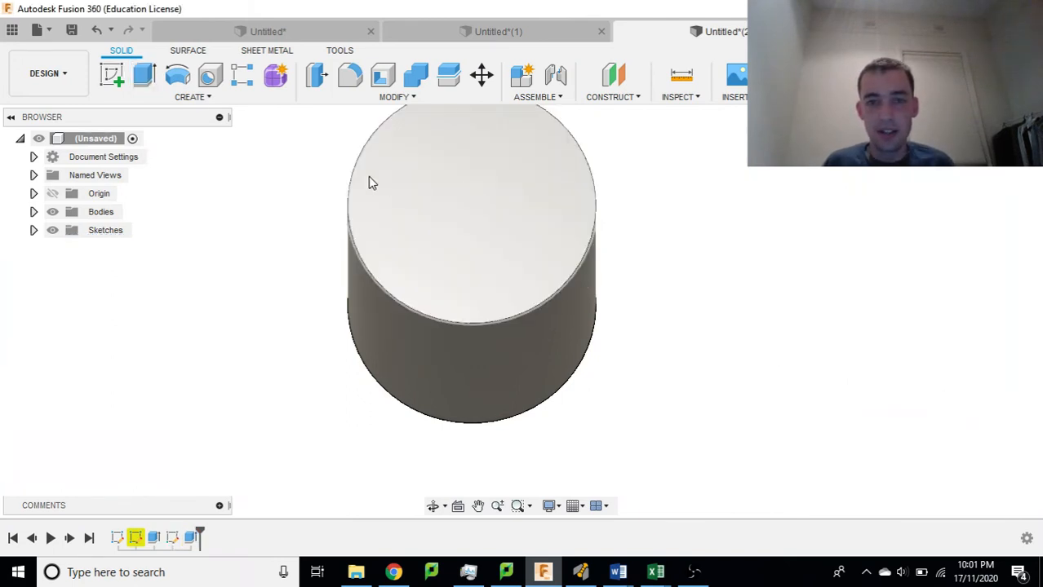
{"action": "mouse_move", "coordinate": [551, 198]}
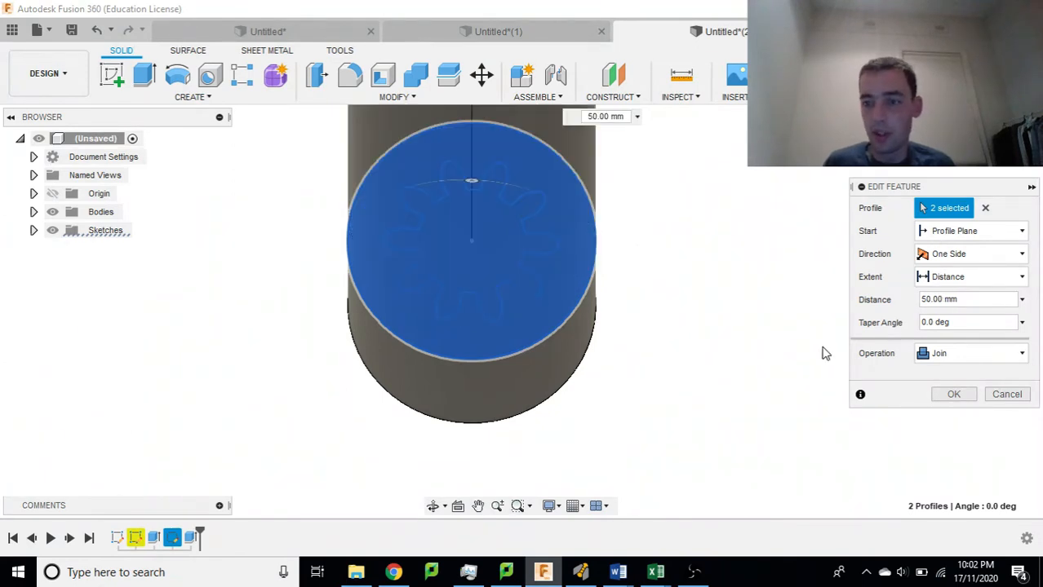
Step: Confirm the edited cap extrusion at 50 mm distance
{"action": "left_click", "coordinate": [953, 394]}
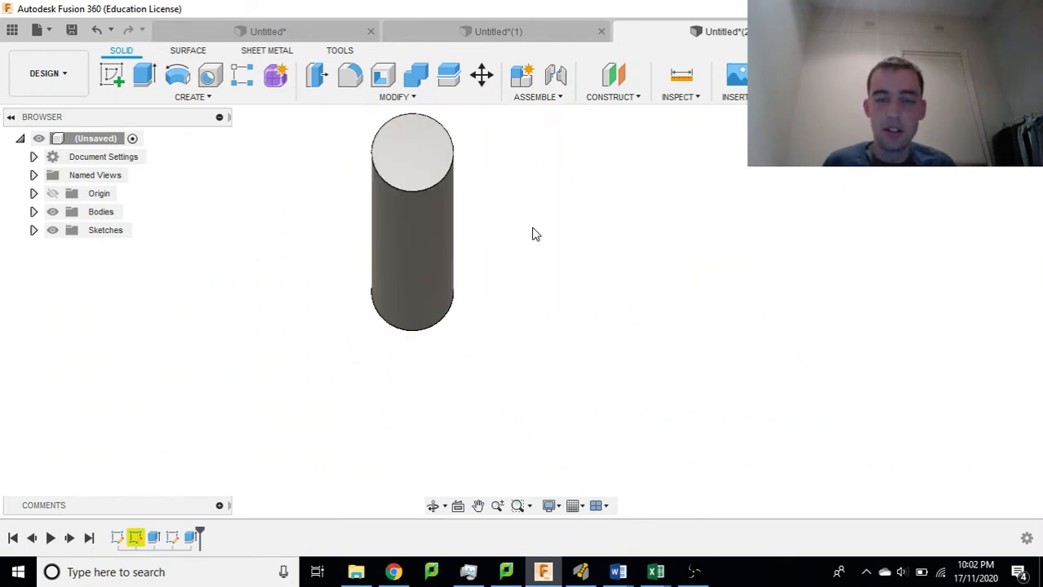
{"action": "mouse_move", "coordinate": [479, 506]}
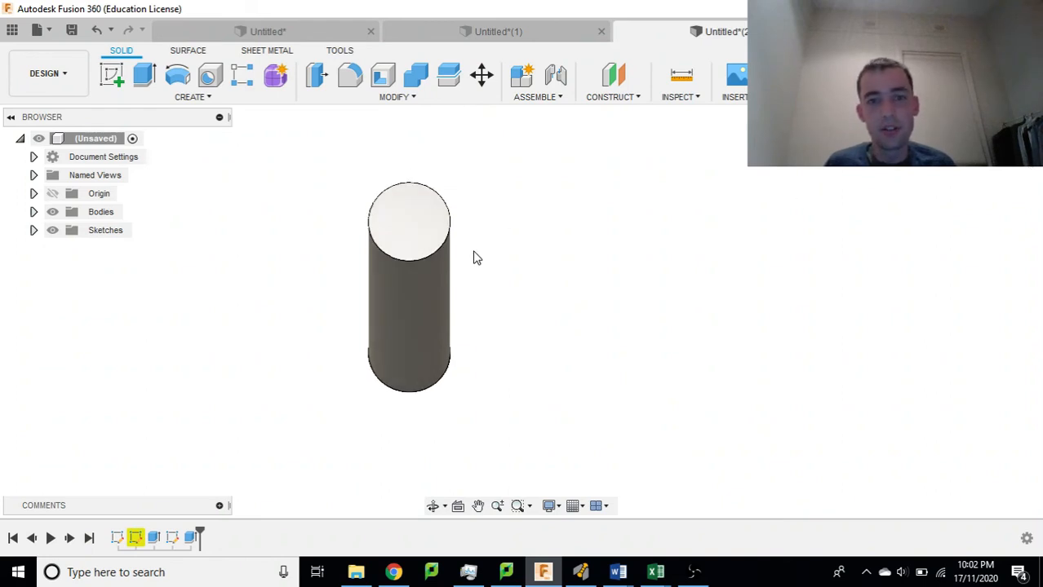
{"action": "mouse_move", "coordinate": [412, 233]}
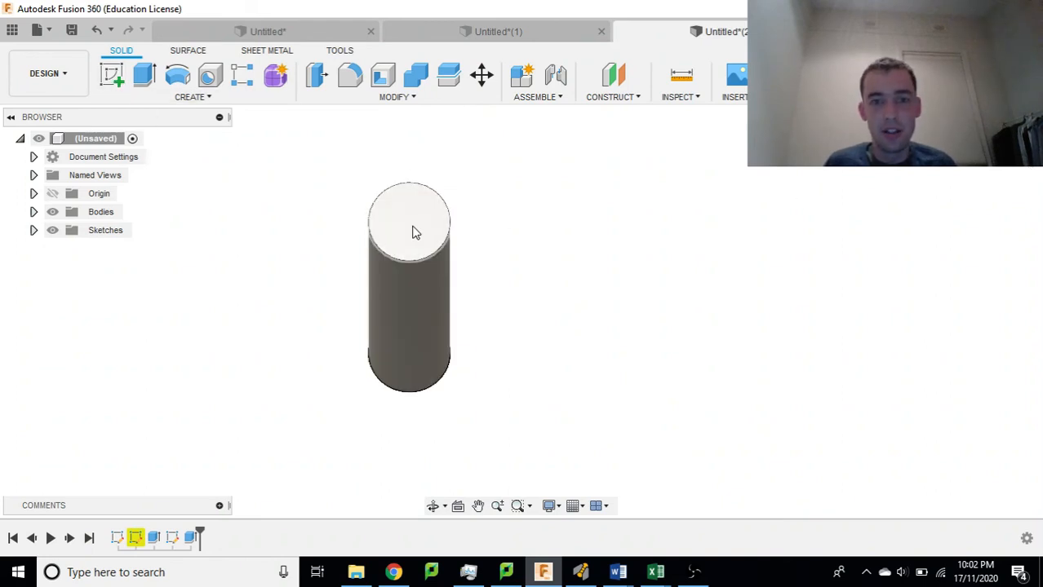
Step: Sketch a 60 mm diameter circle centred at the axle's origin and finish the sketch
{"action": "left_click", "coordinate": [408, 220]}
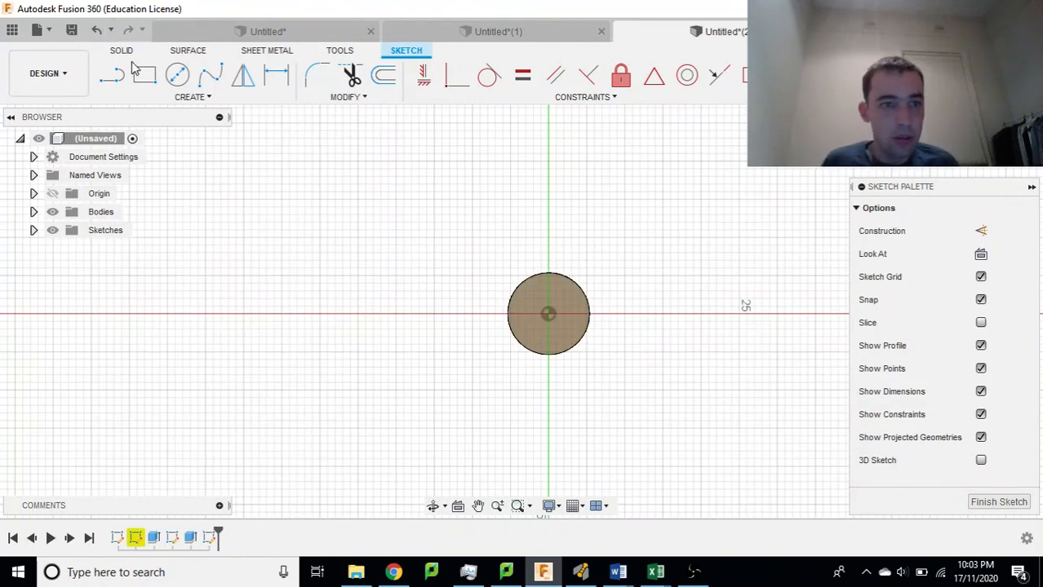
{"action": "left_click", "coordinate": [177, 75]}
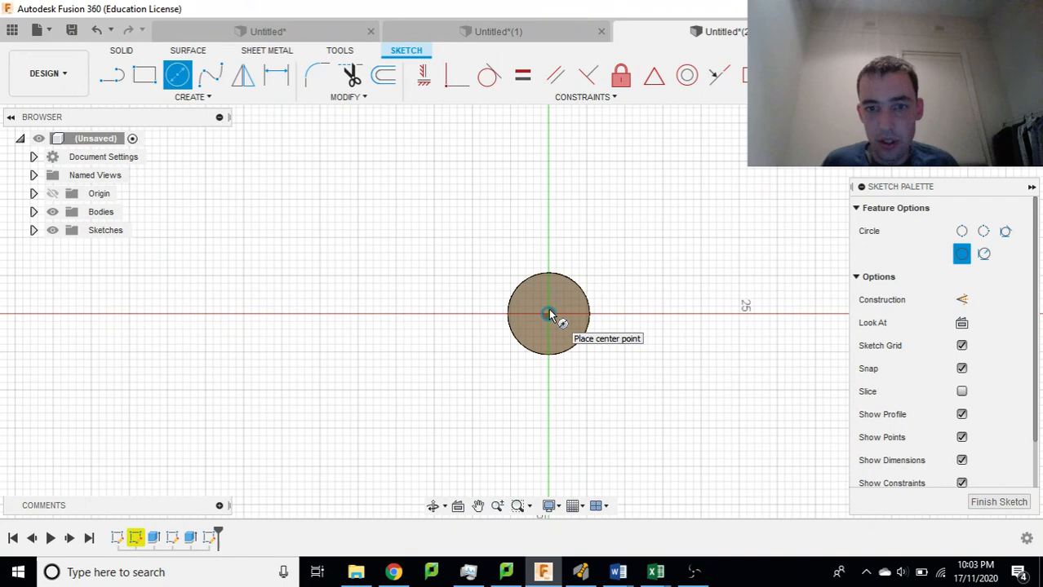
{"action": "left_click", "coordinate": [549, 314]}
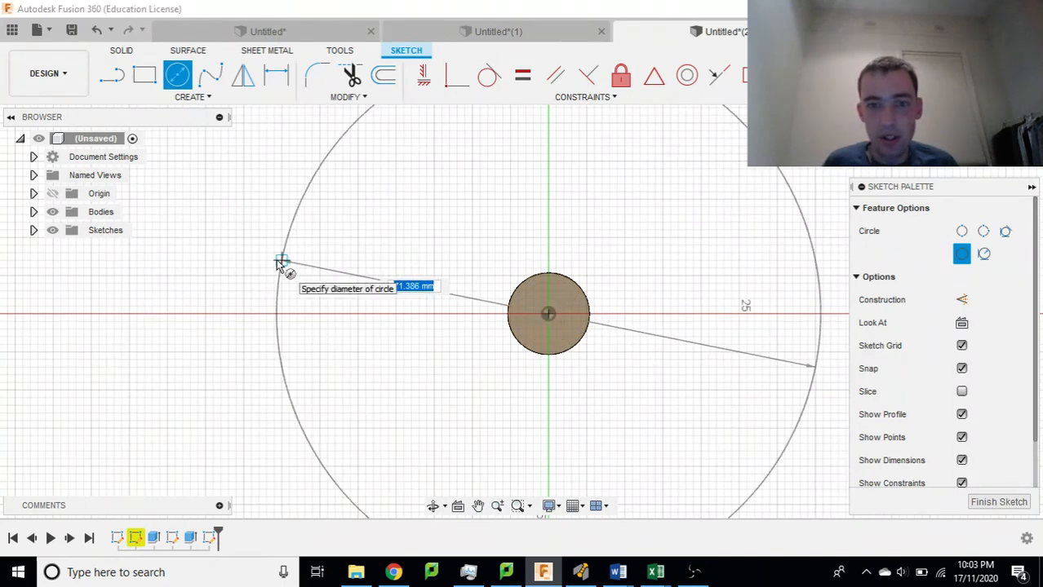
{"action": "mouse_move", "coordinate": [282, 292]}
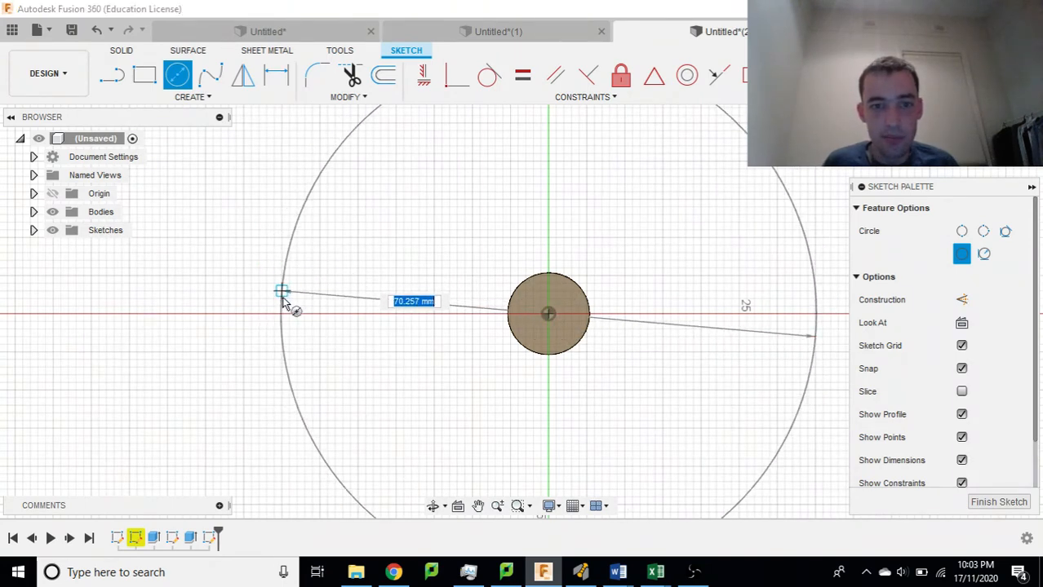
{"action": "mouse_move", "coordinate": [283, 301]}
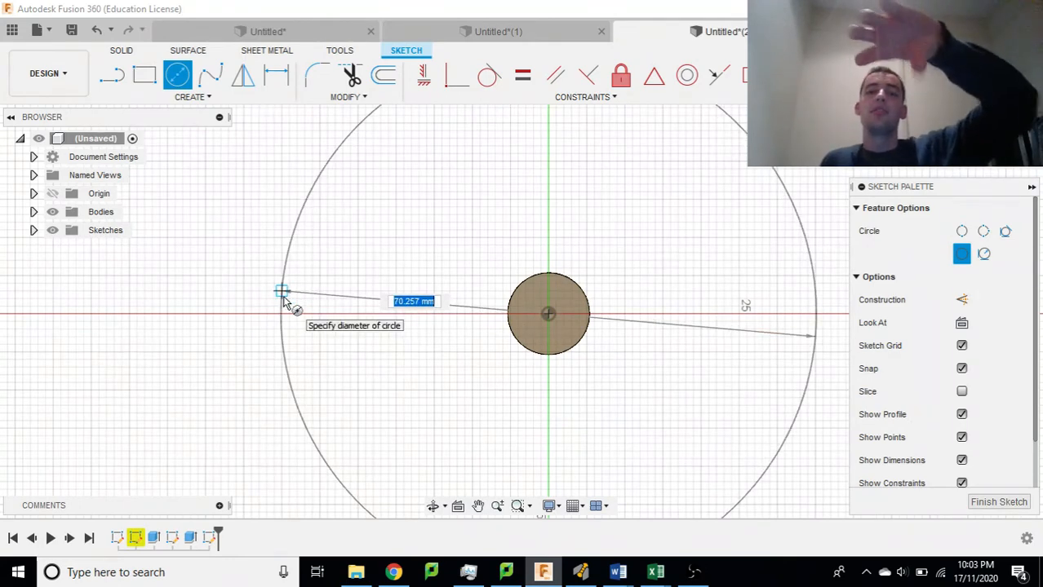
{"action": "type", "text": "60"}
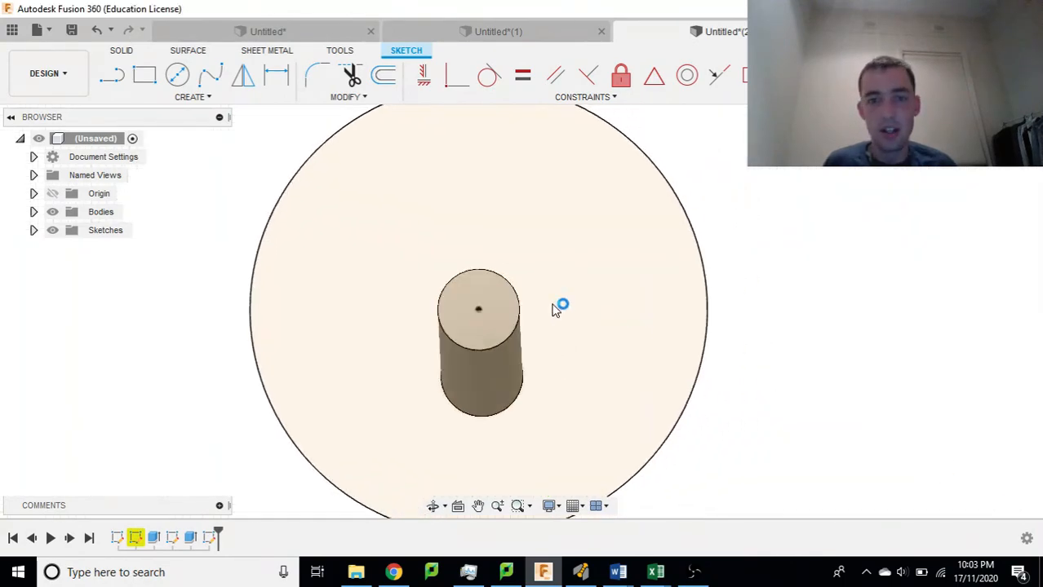
{"action": "left_click", "coordinate": [121, 50]}
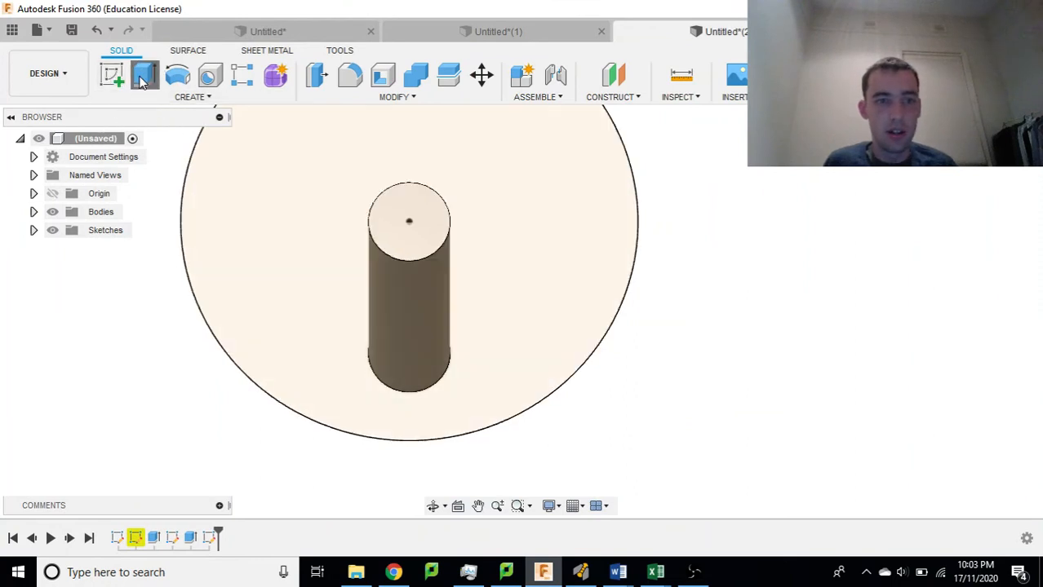
Step: Extrude both circle profiles 5 mm with Join to form the disc
{"action": "left_click", "coordinate": [145, 75]}
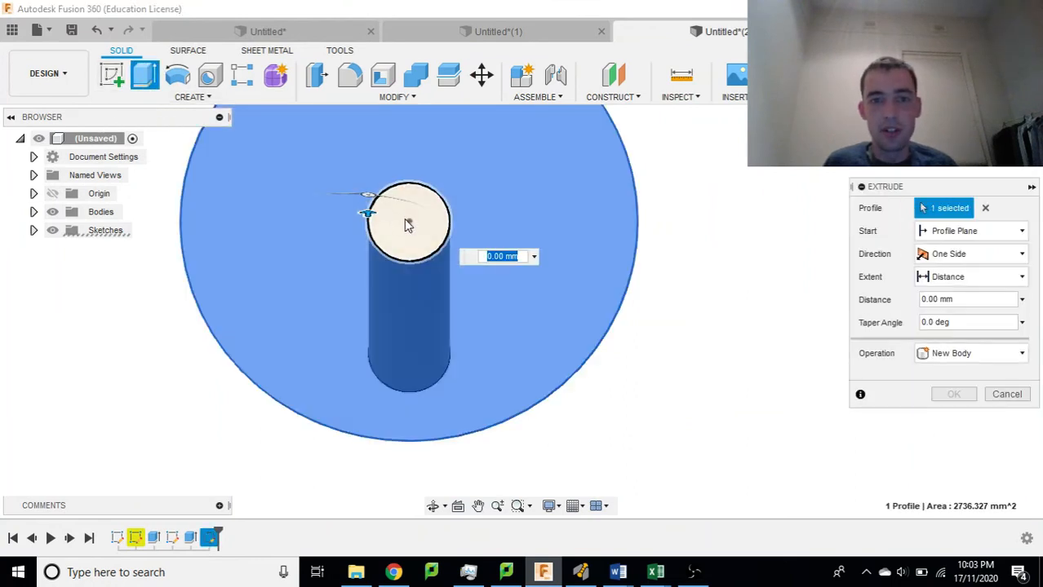
{"action": "left_click", "coordinate": [408, 220]}
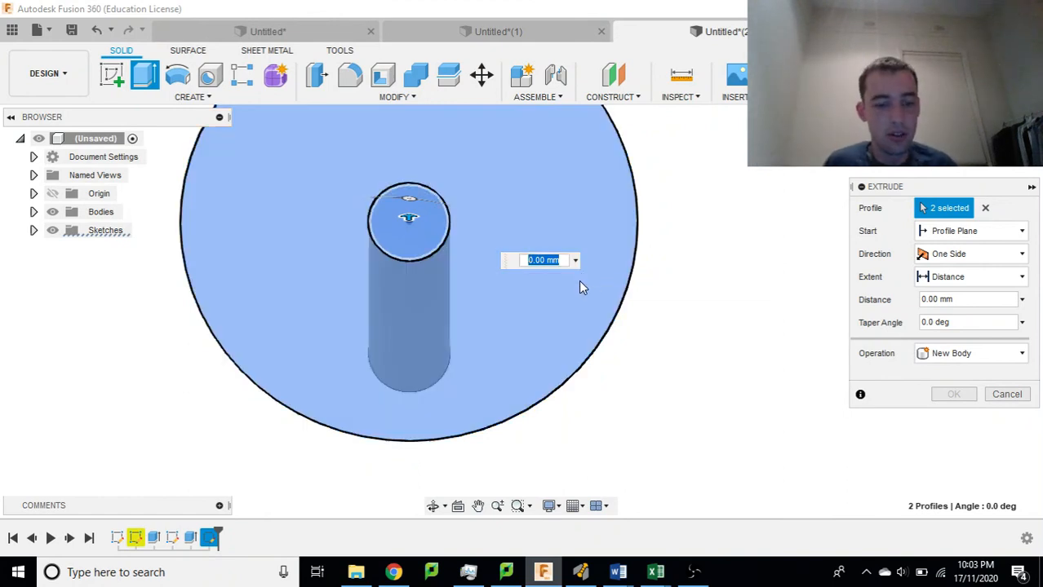
{"action": "type", "text": "5"}
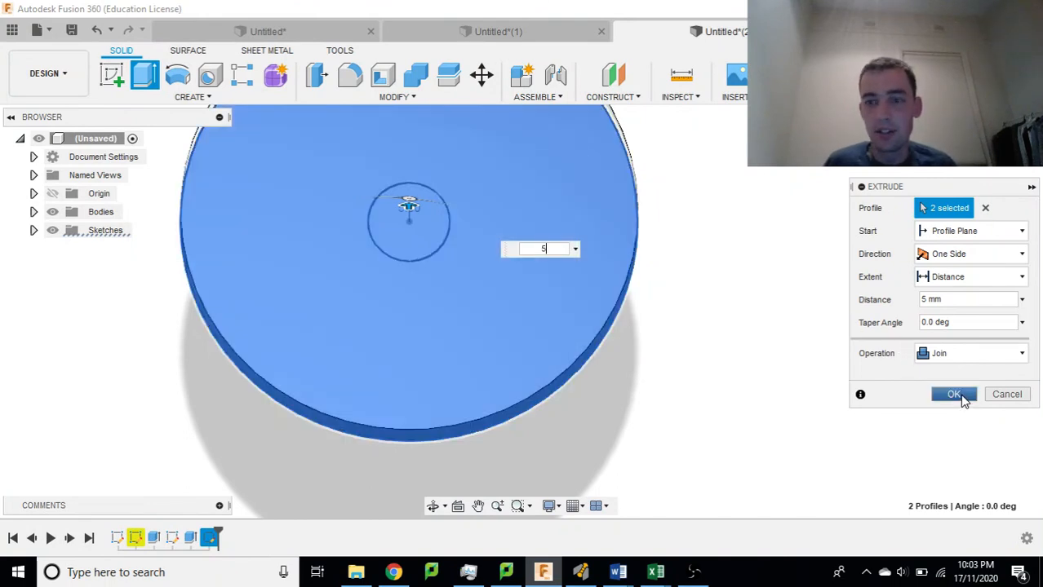
{"action": "left_click", "coordinate": [953, 394]}
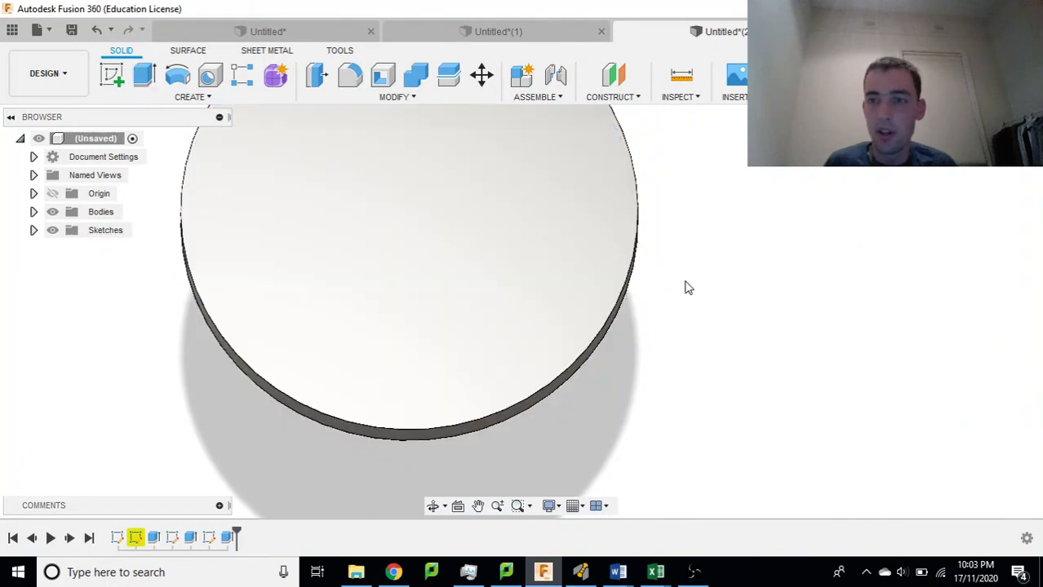
{"action": "mouse_move", "coordinate": [478, 506]}
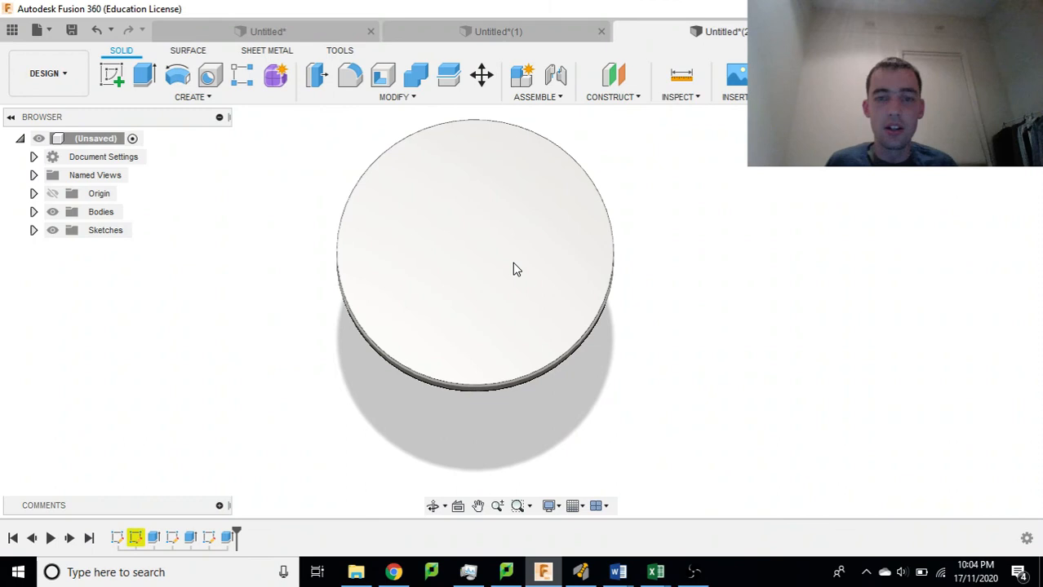
{"action": "mouse_move", "coordinate": [412, 315]}
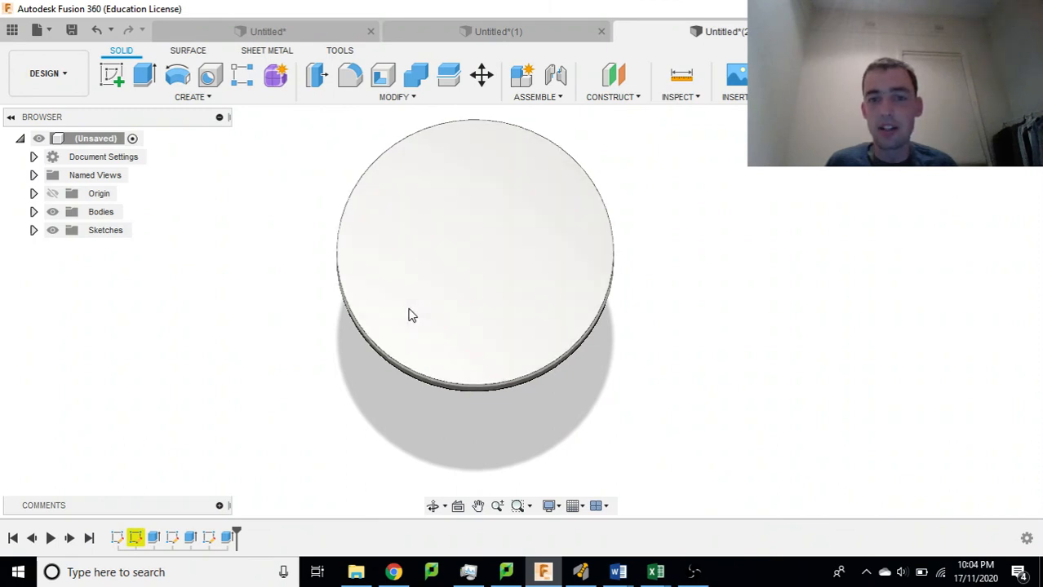
{"action": "mouse_move", "coordinate": [545, 211]}
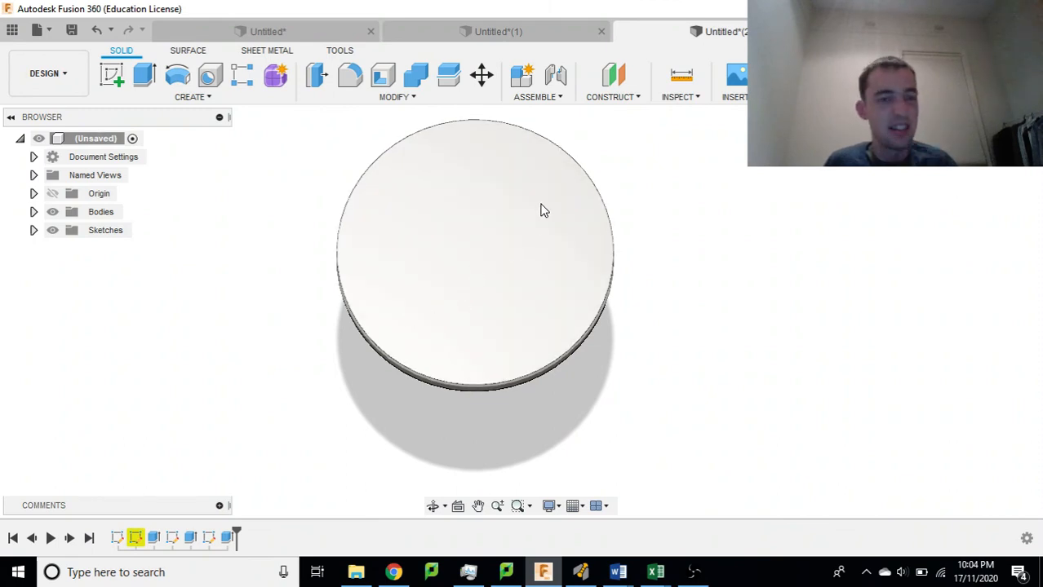
{"action": "mouse_move", "coordinate": [532, 218]}
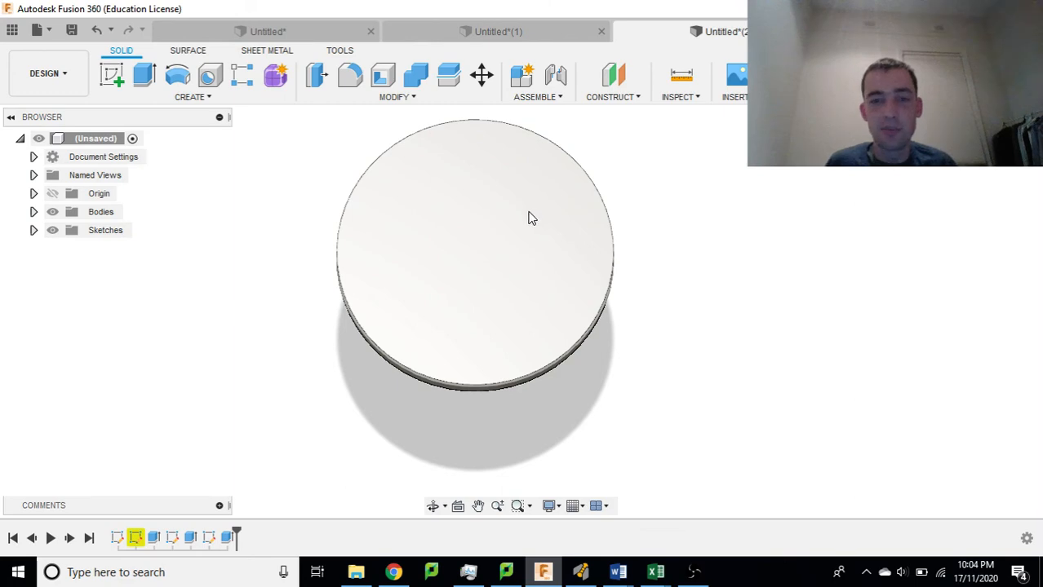